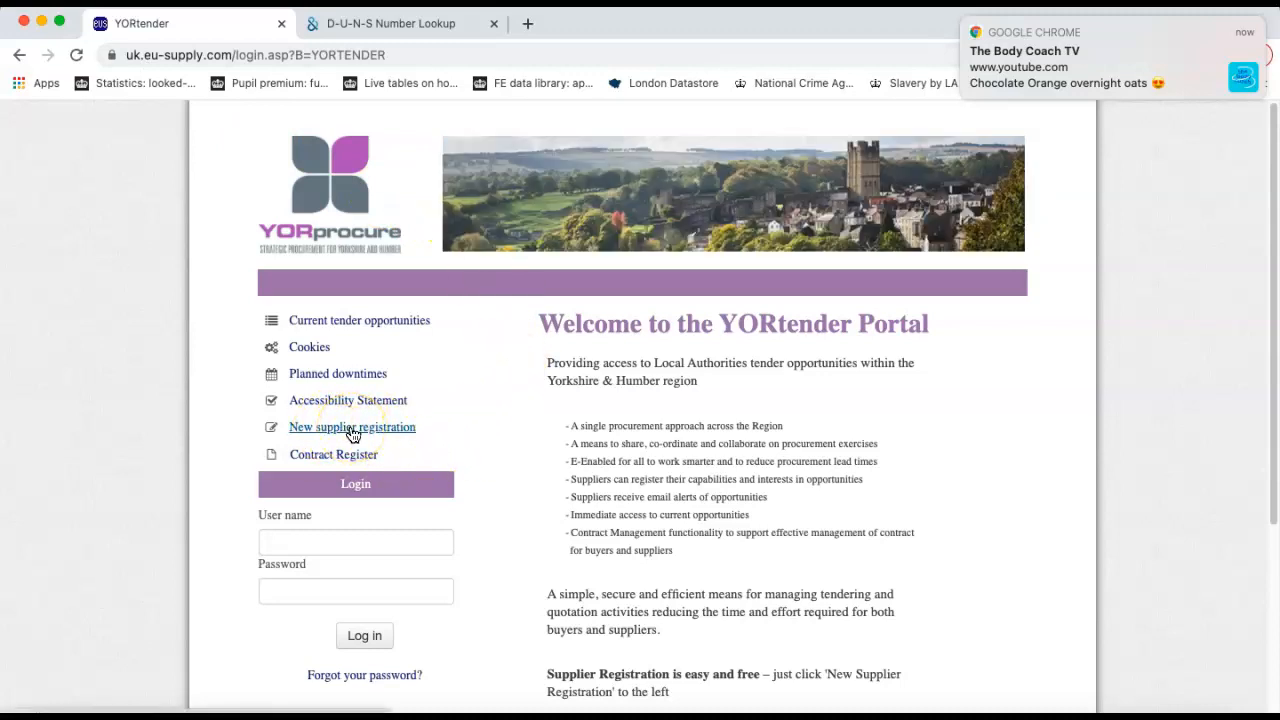
Start a new supplier registration from the YORtender welcome page menu.
left_click(351, 427)
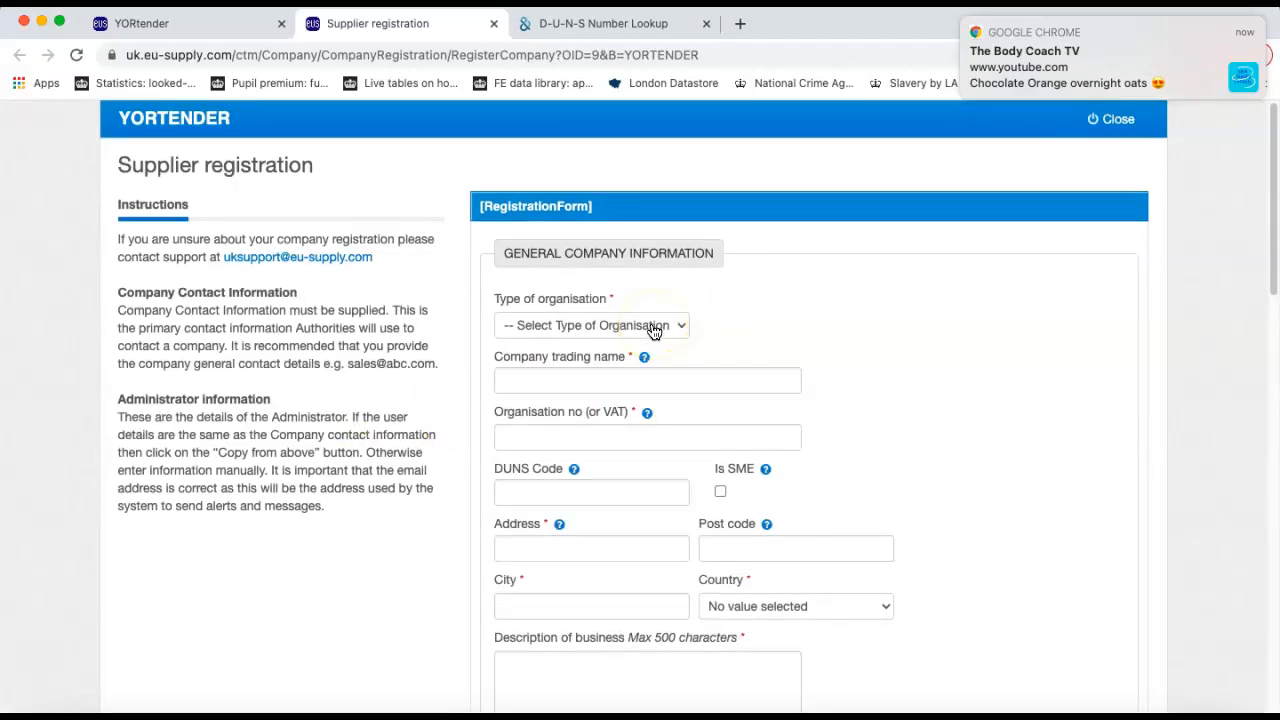
Choose Private Company, autofill All Things Procurement Ltd's address, and clear Organisation no.
left_click(592, 325)
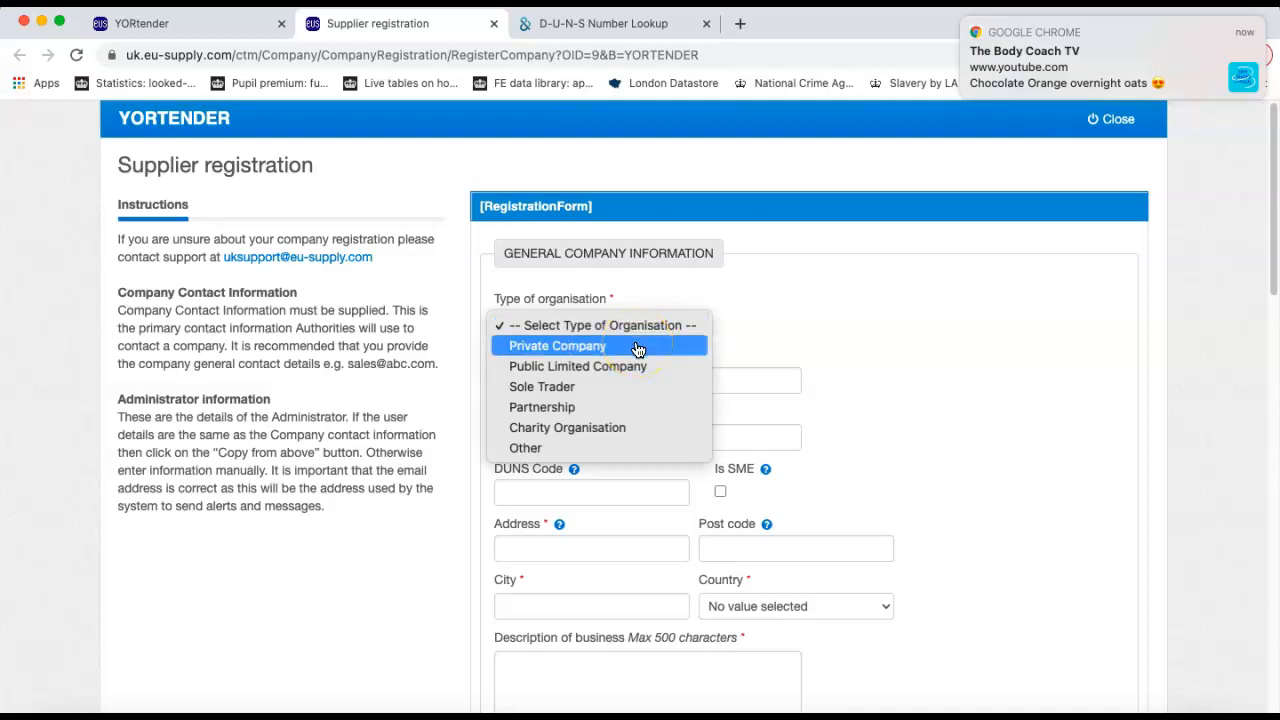
left_click(557, 345)
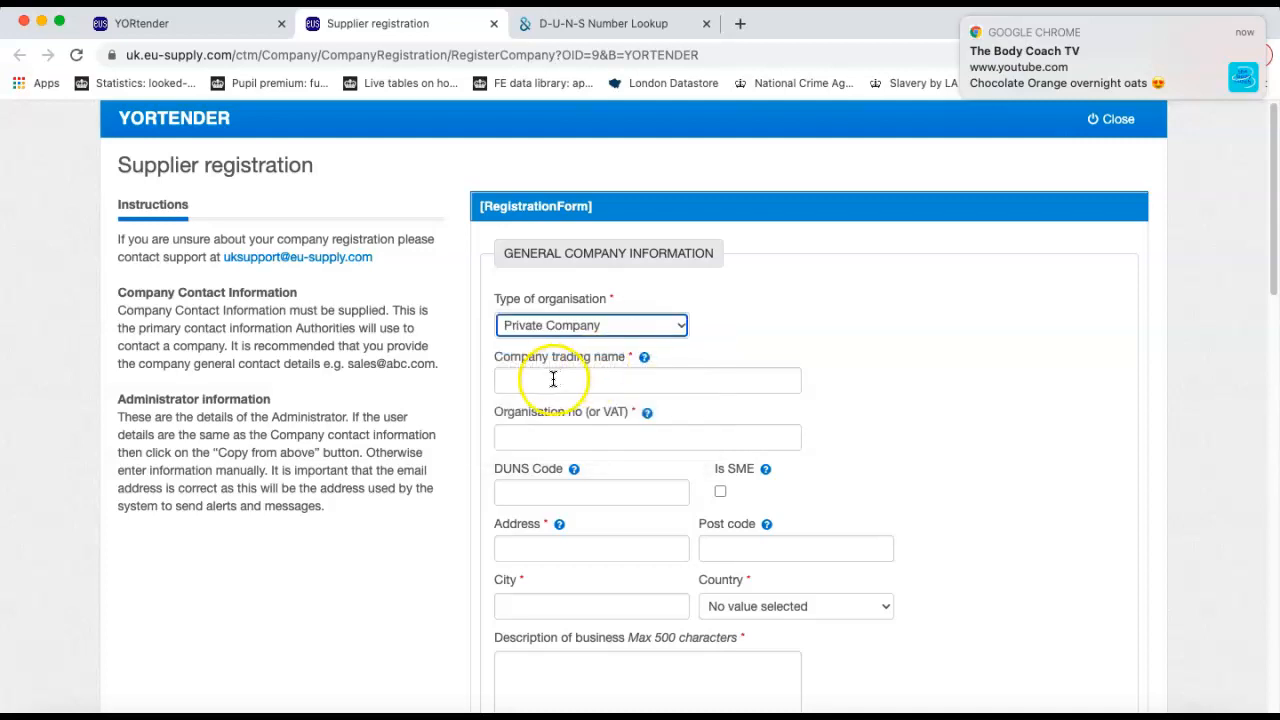
type("All Things Pr")
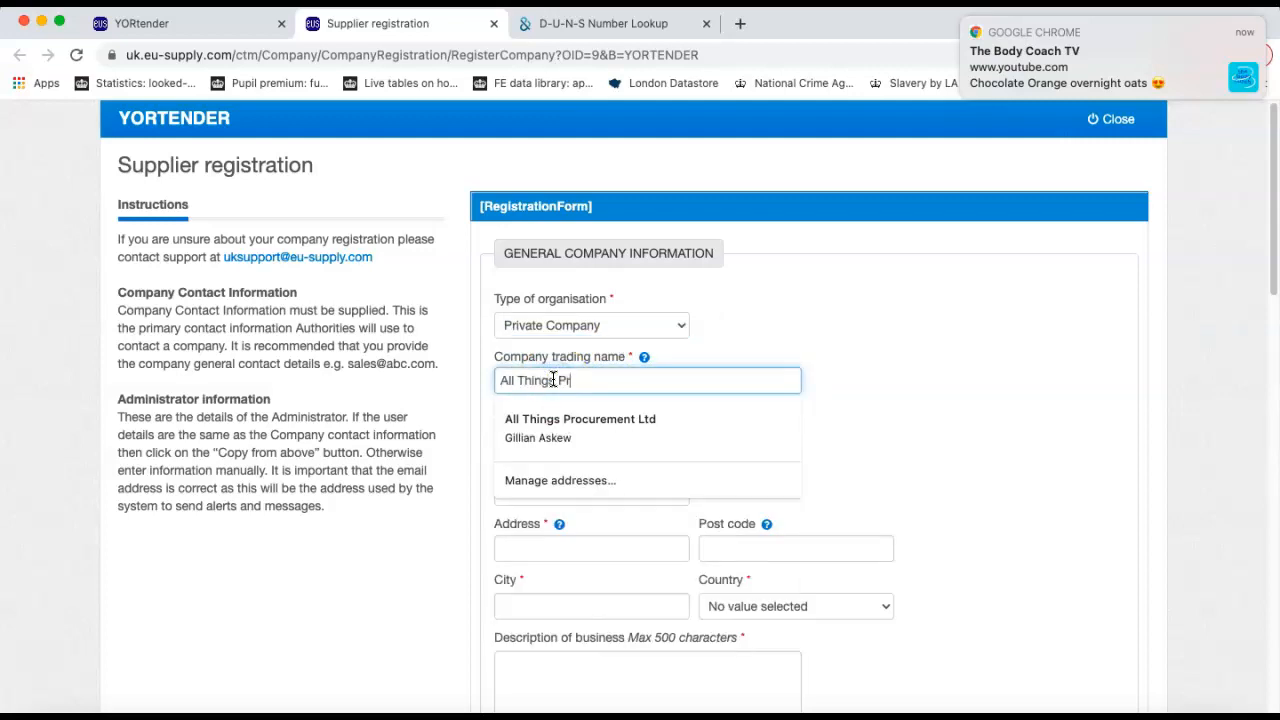
left_click(580, 419)
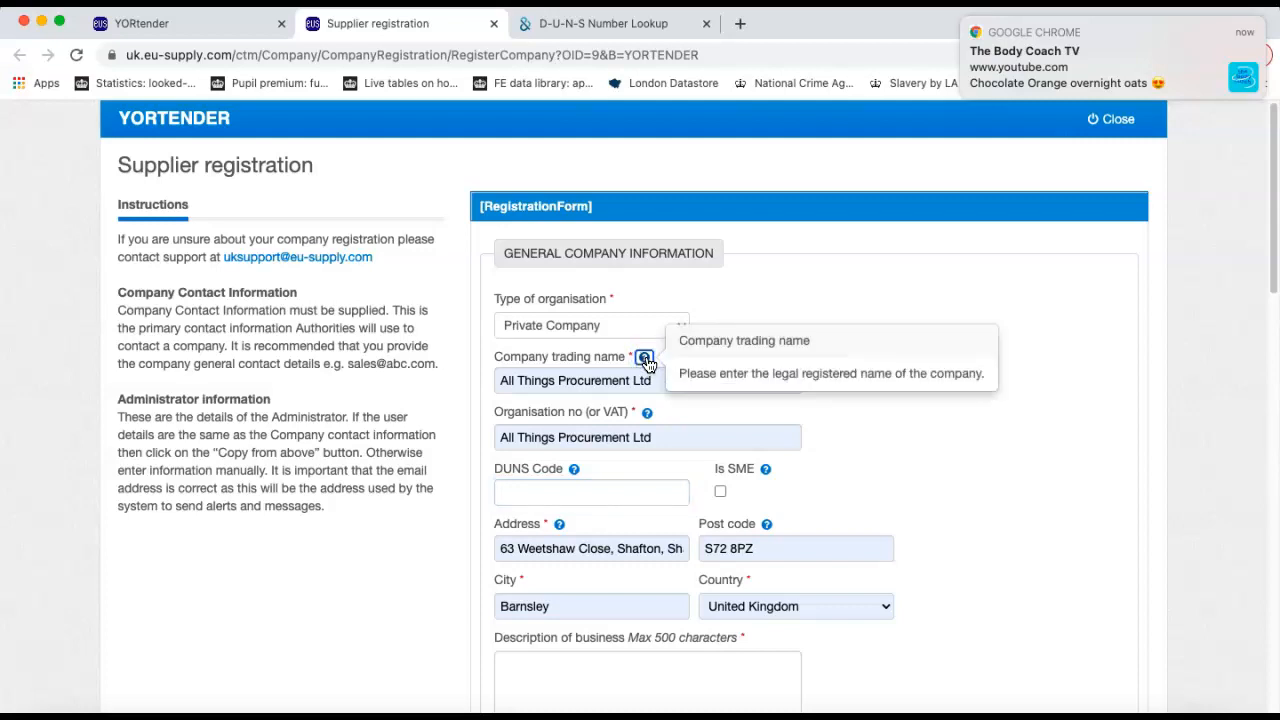
mouse_move(648, 416)
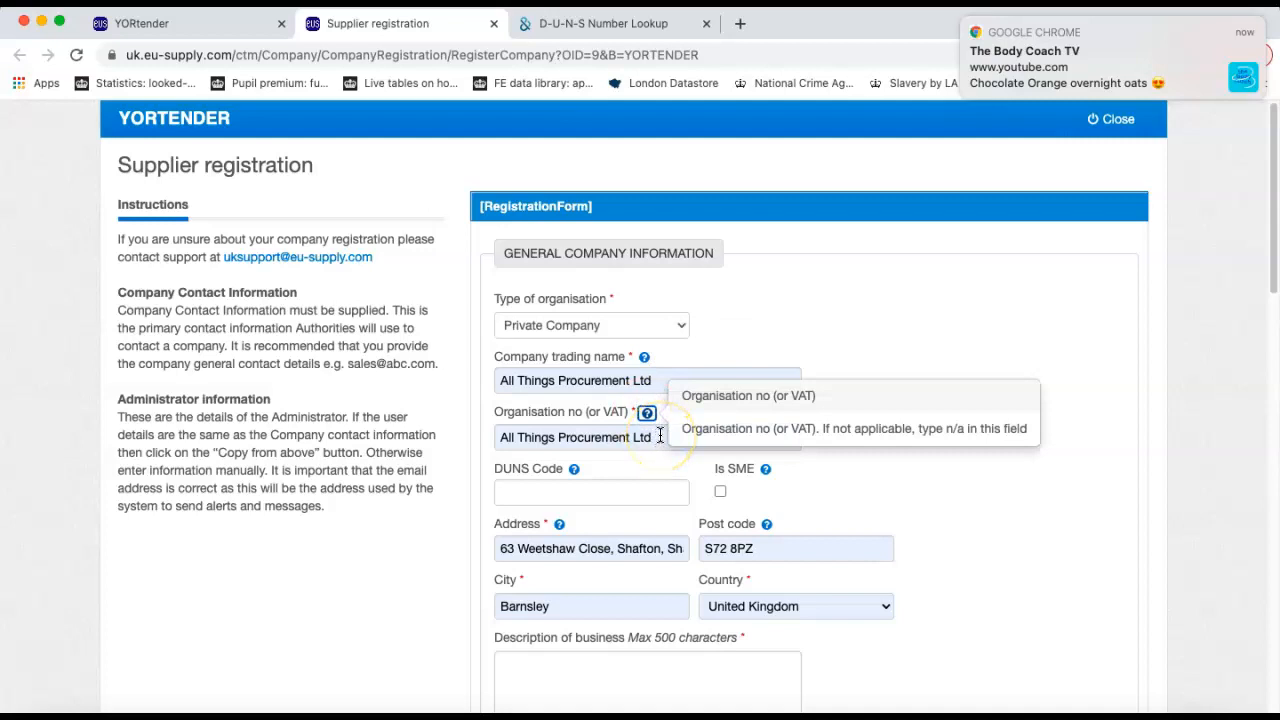
left_click(647, 437)
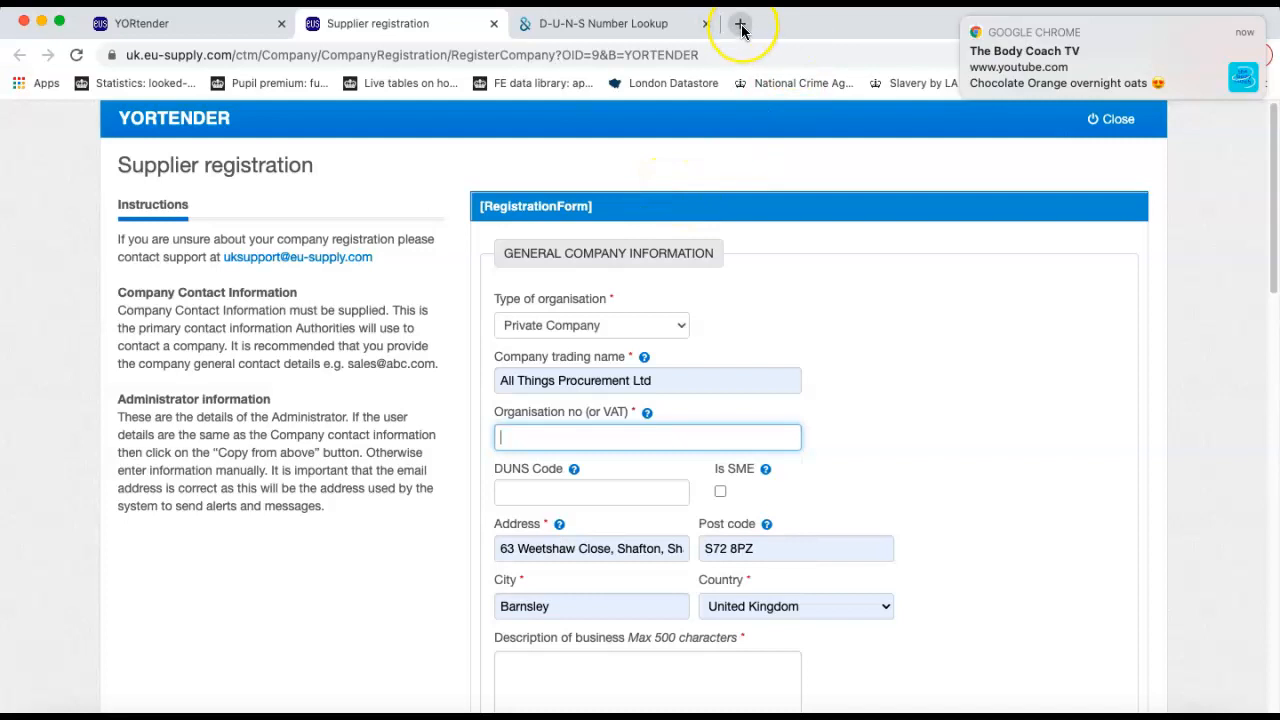
Search Google for 'all things procurement companies house' and open the company's Companies House overview.
left_click(741, 23)
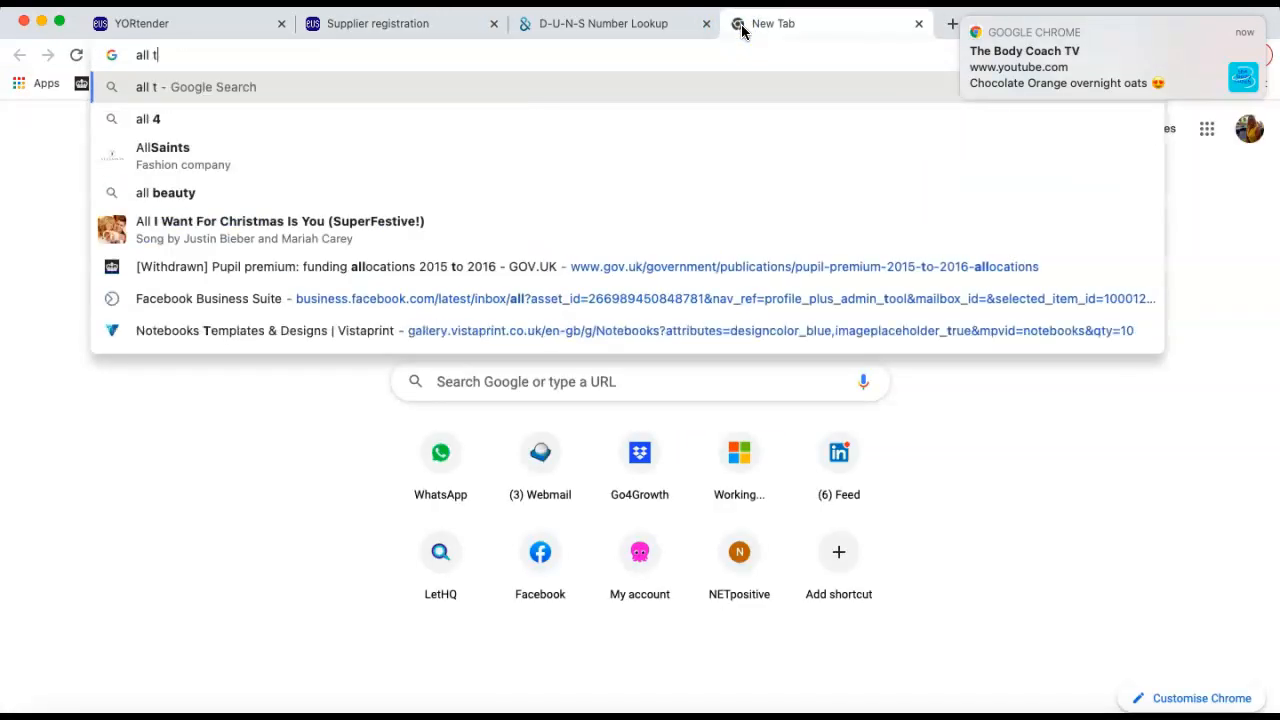
type("hings procurement")
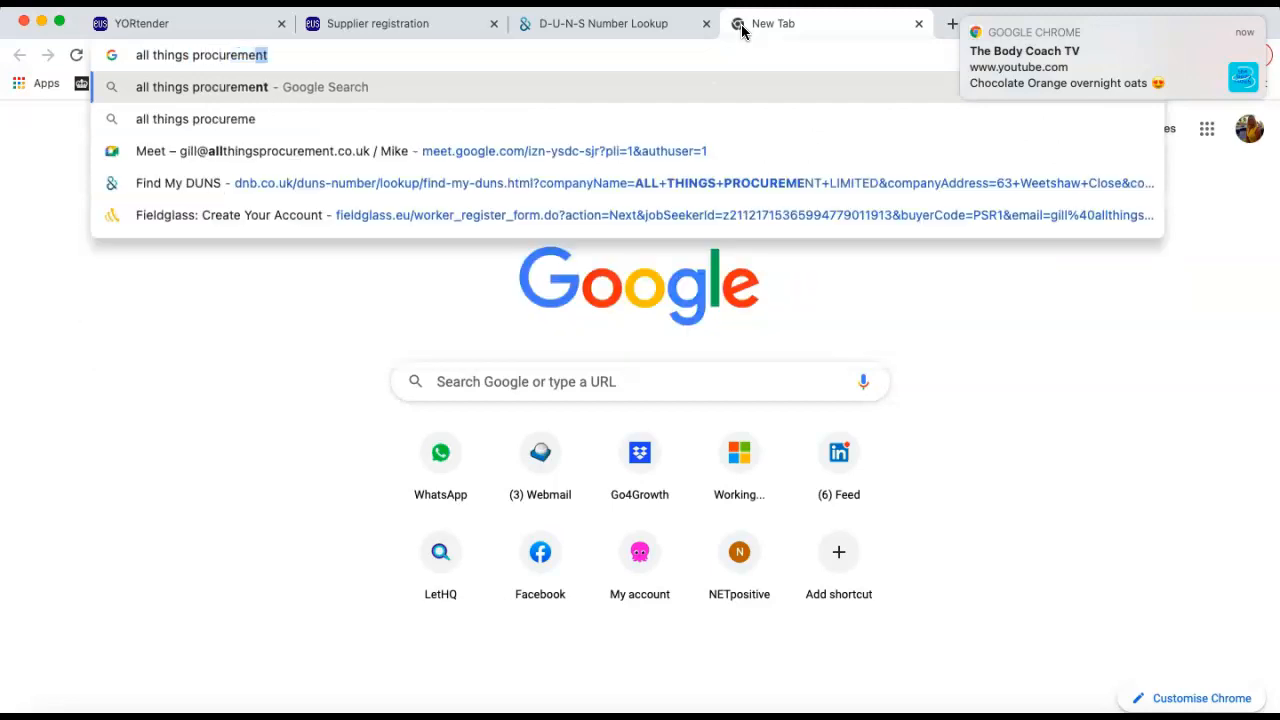
type("compa")
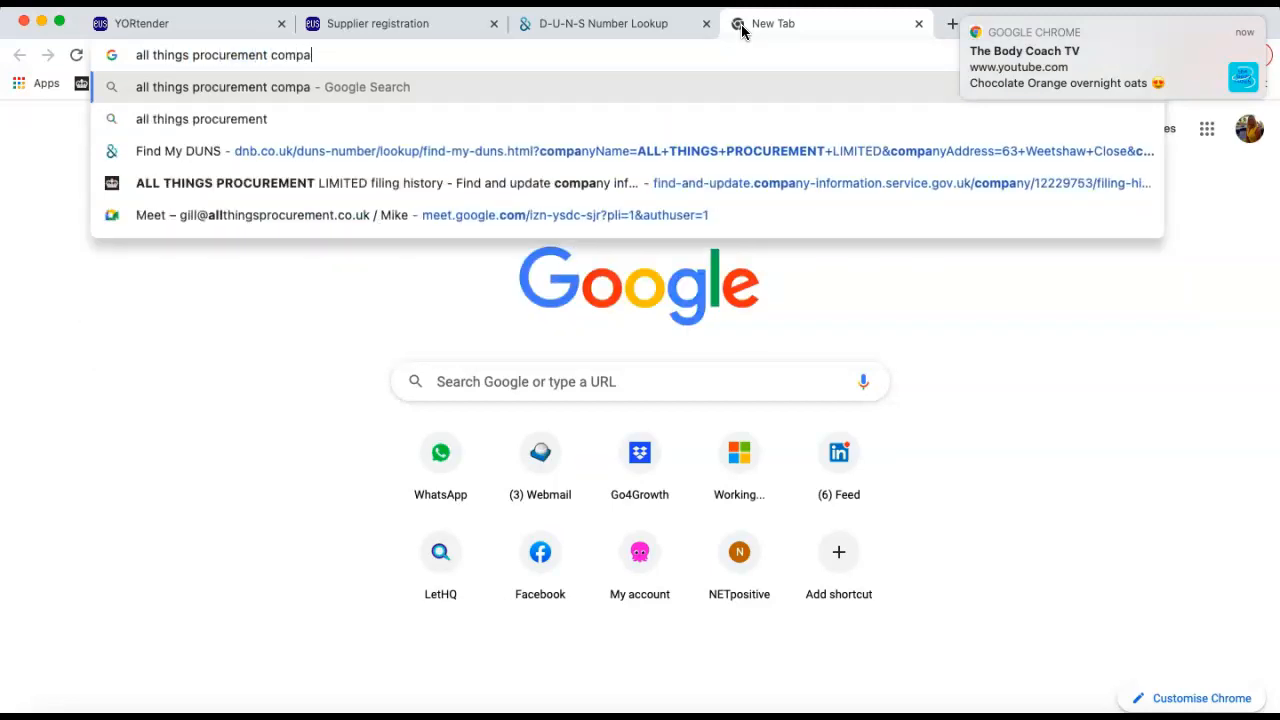
type("nies house")
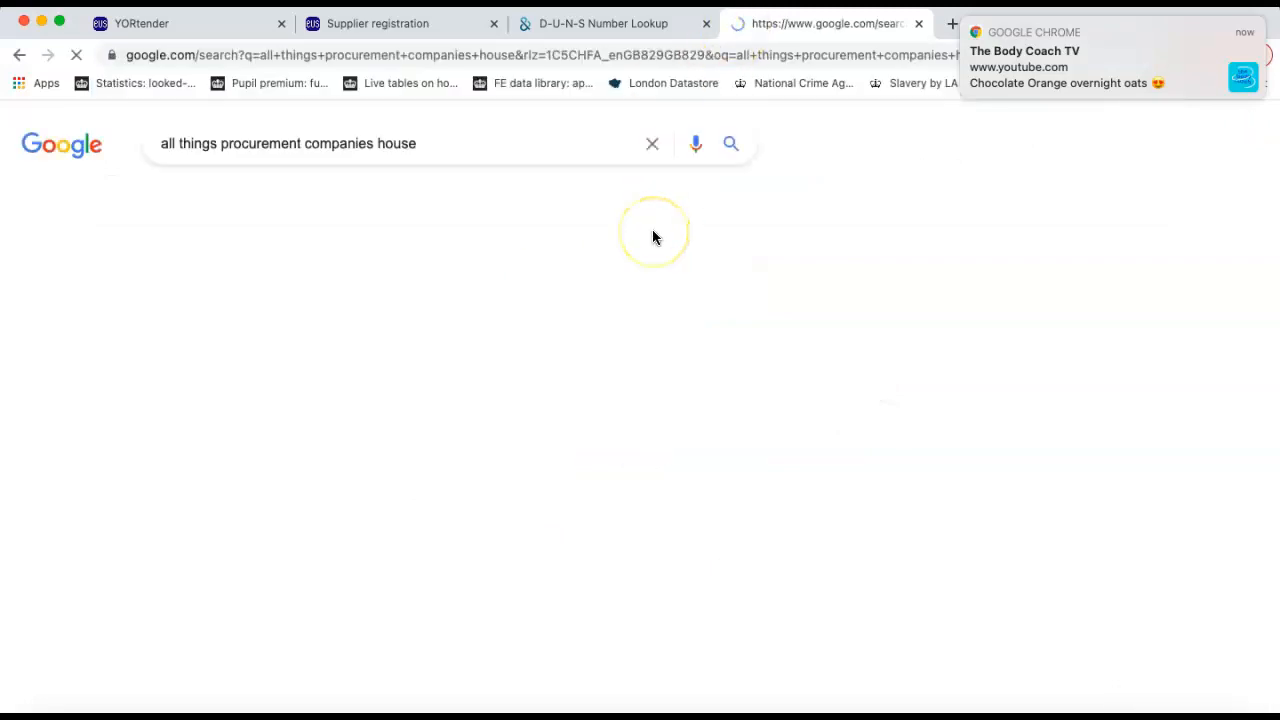
left_click(358, 297)
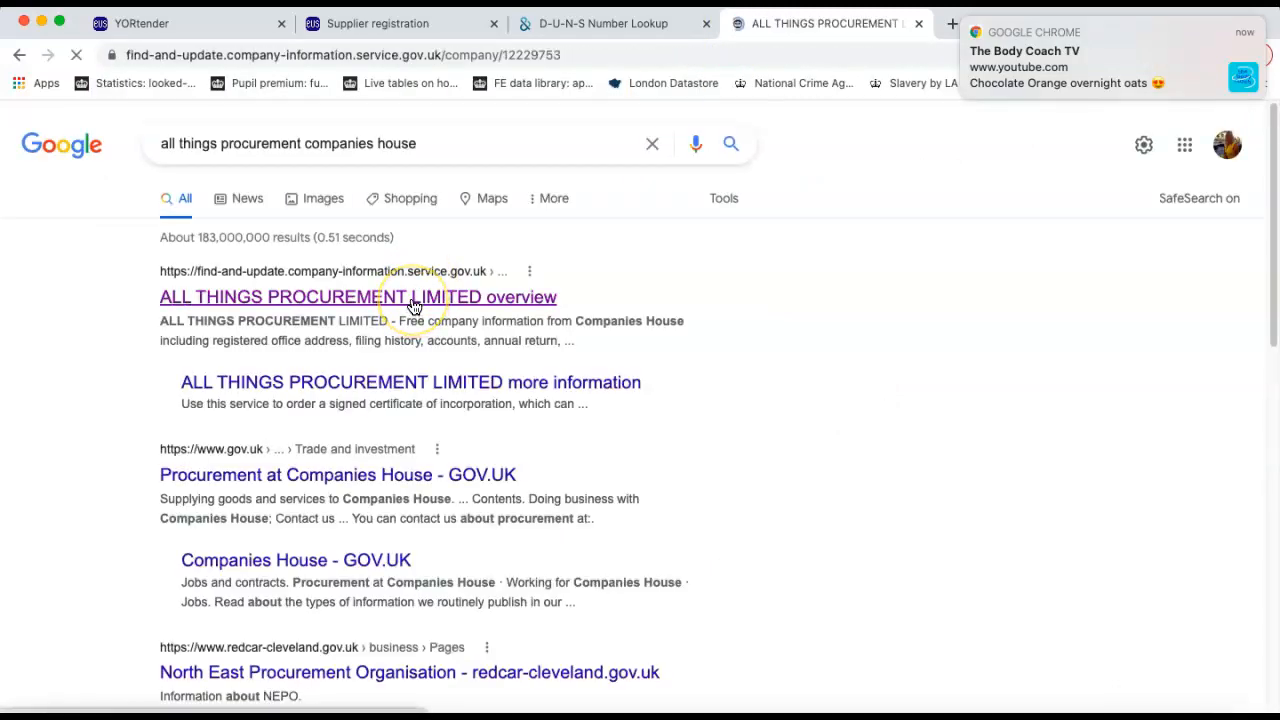
left_click(357, 297)
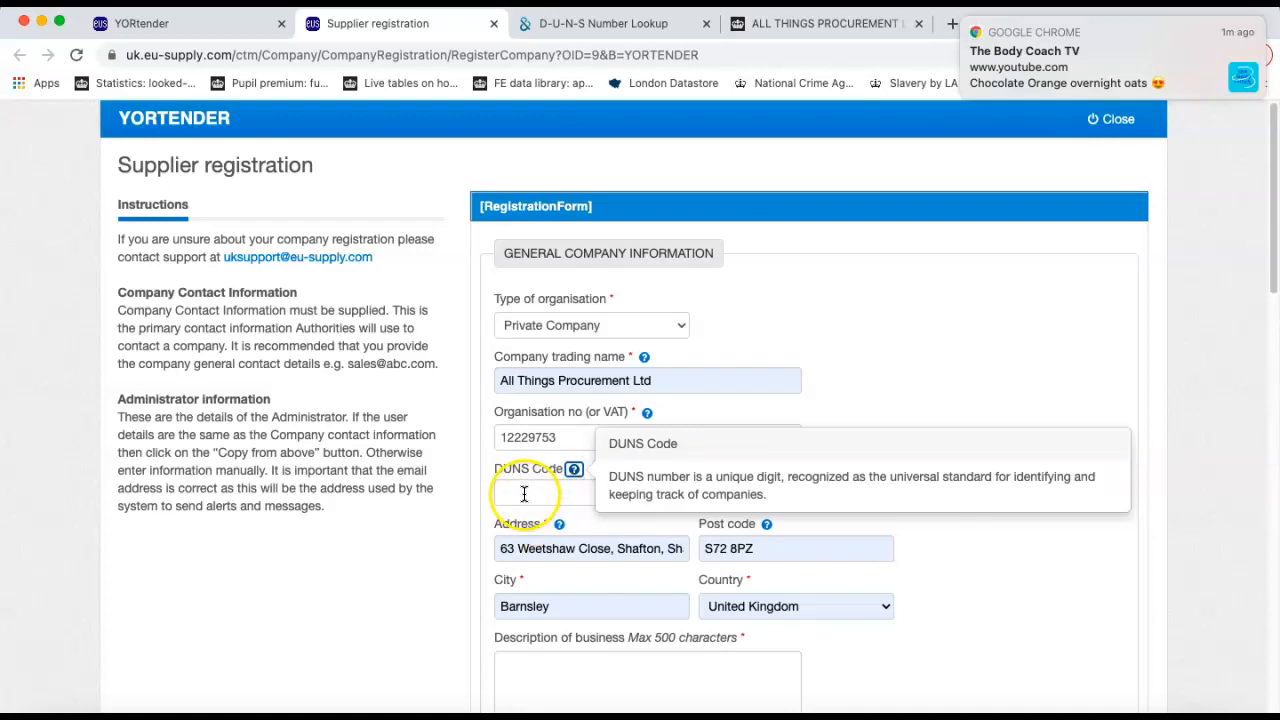
Move to the DUNS Code field, then switch to the D-U-N-S Number Lookup page.
left_click(524, 492)
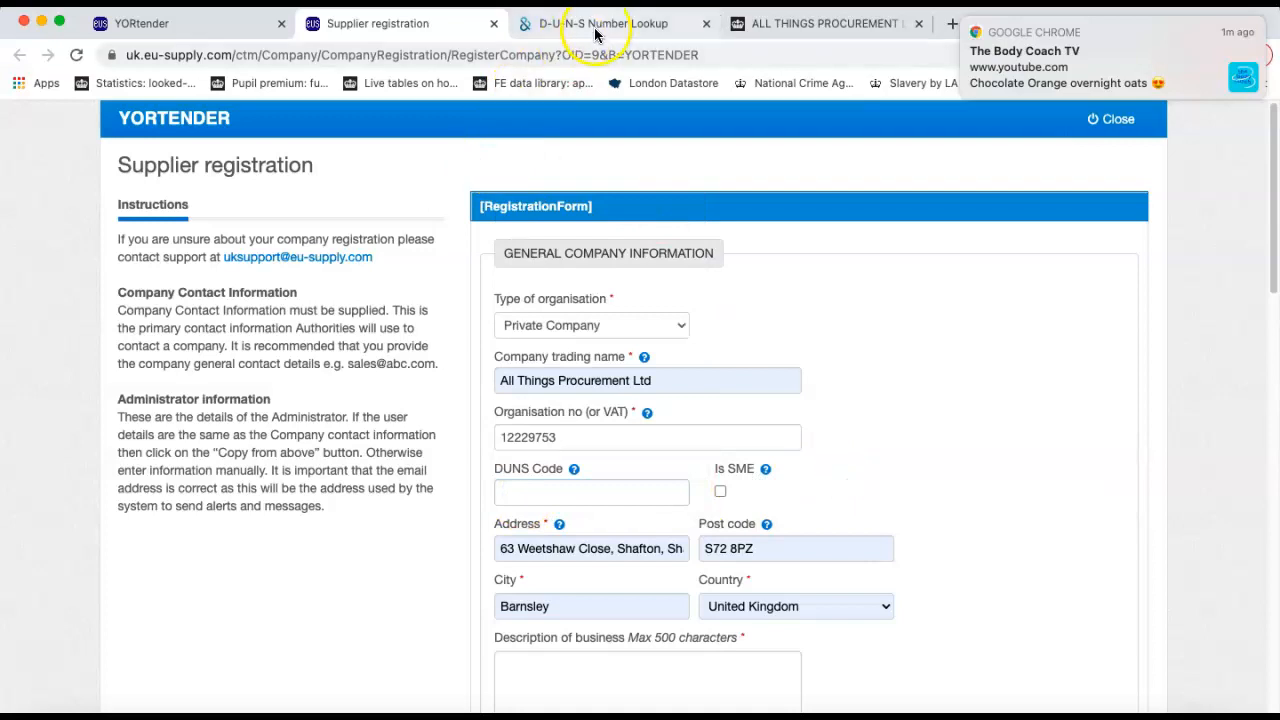
mouse_move(595, 23)
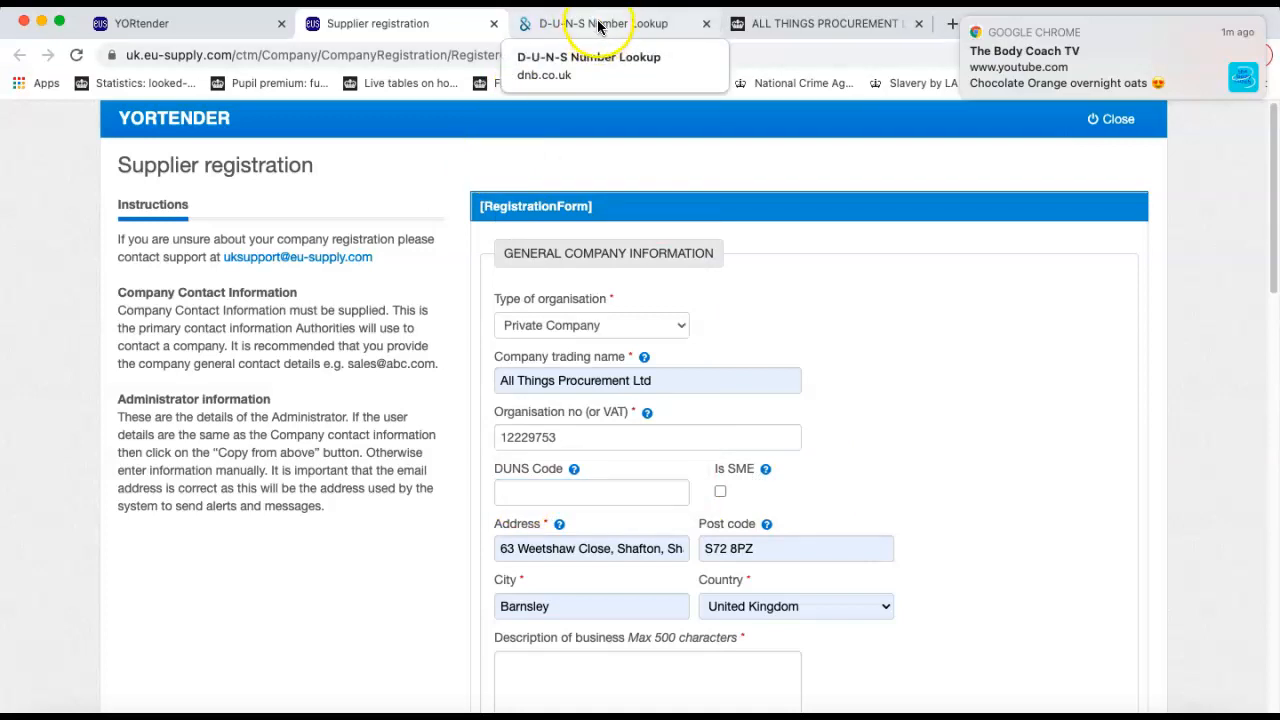
left_click(600, 23)
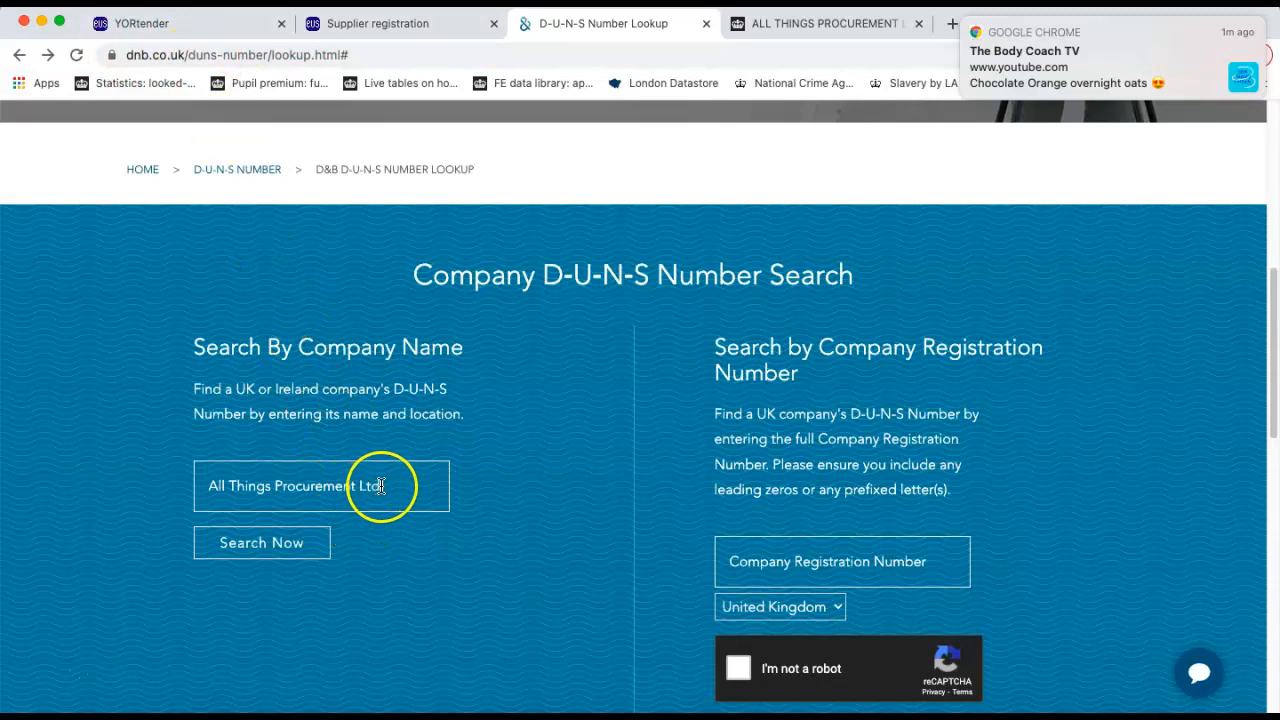
Search D&B for All Things Procurement Ltd in Barnsley and select its listing.
scroll("up", 3)
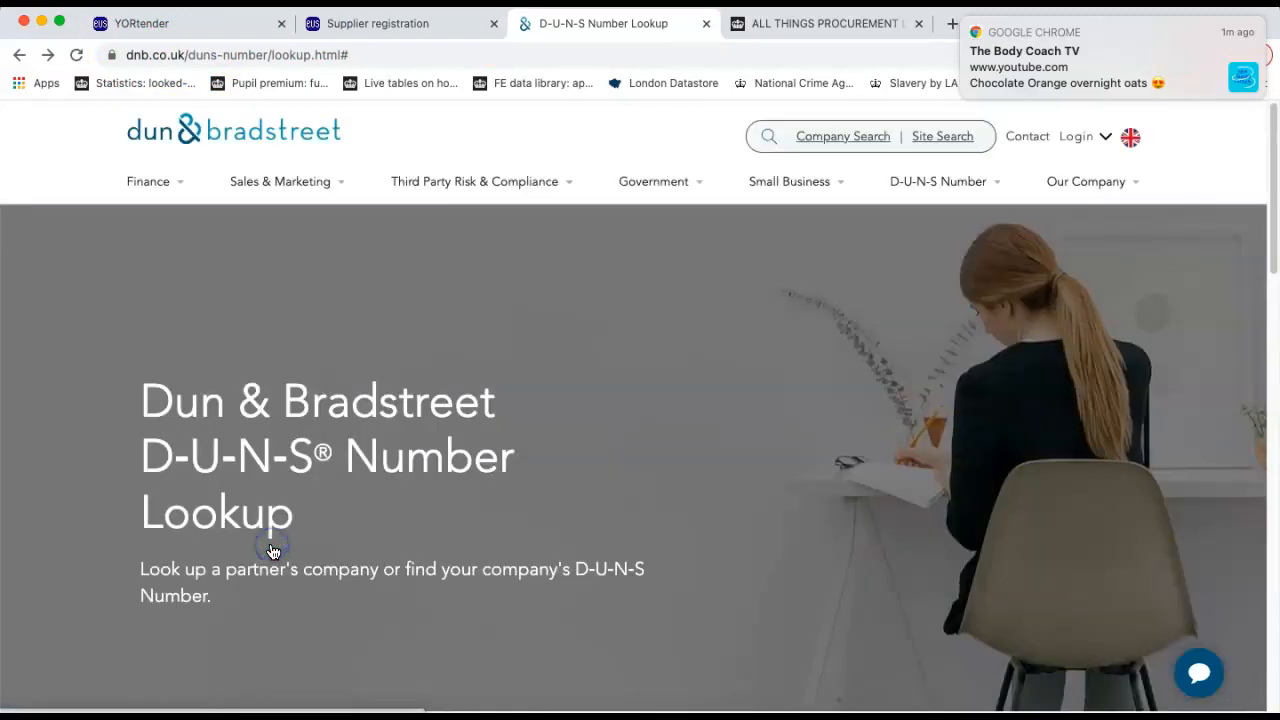
mouse_move(390, 524)
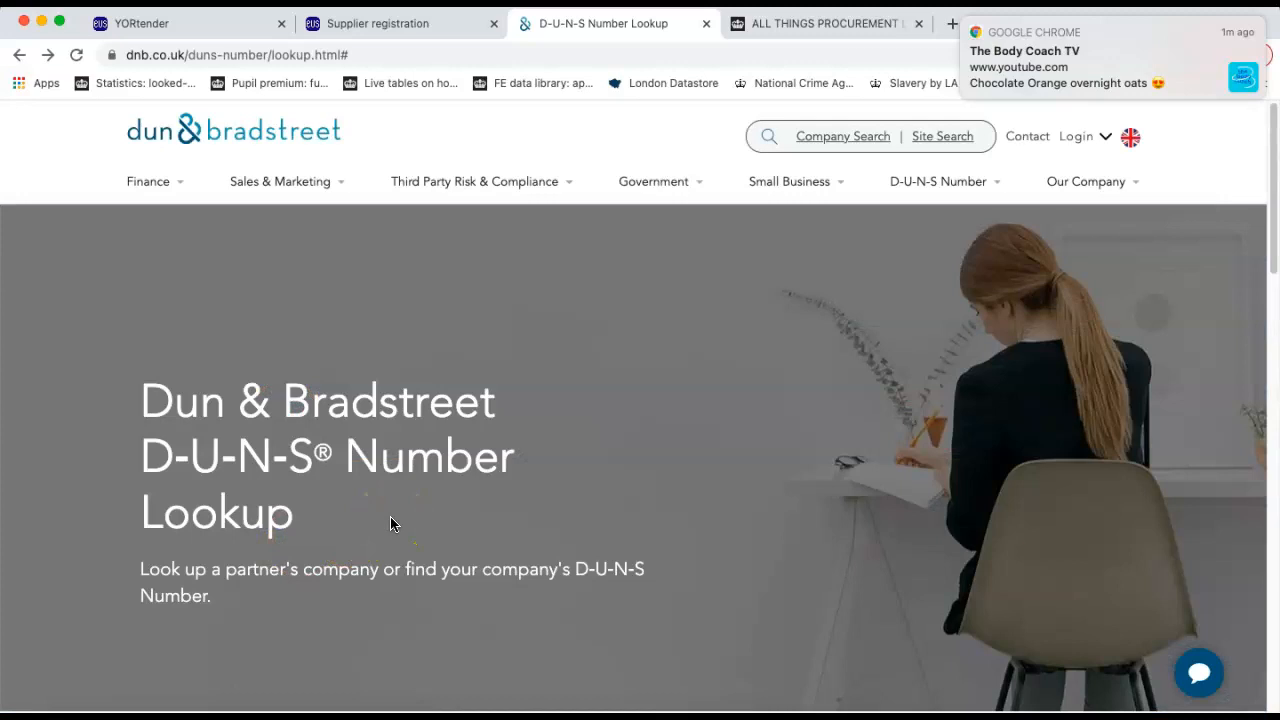
scroll("down", 3)
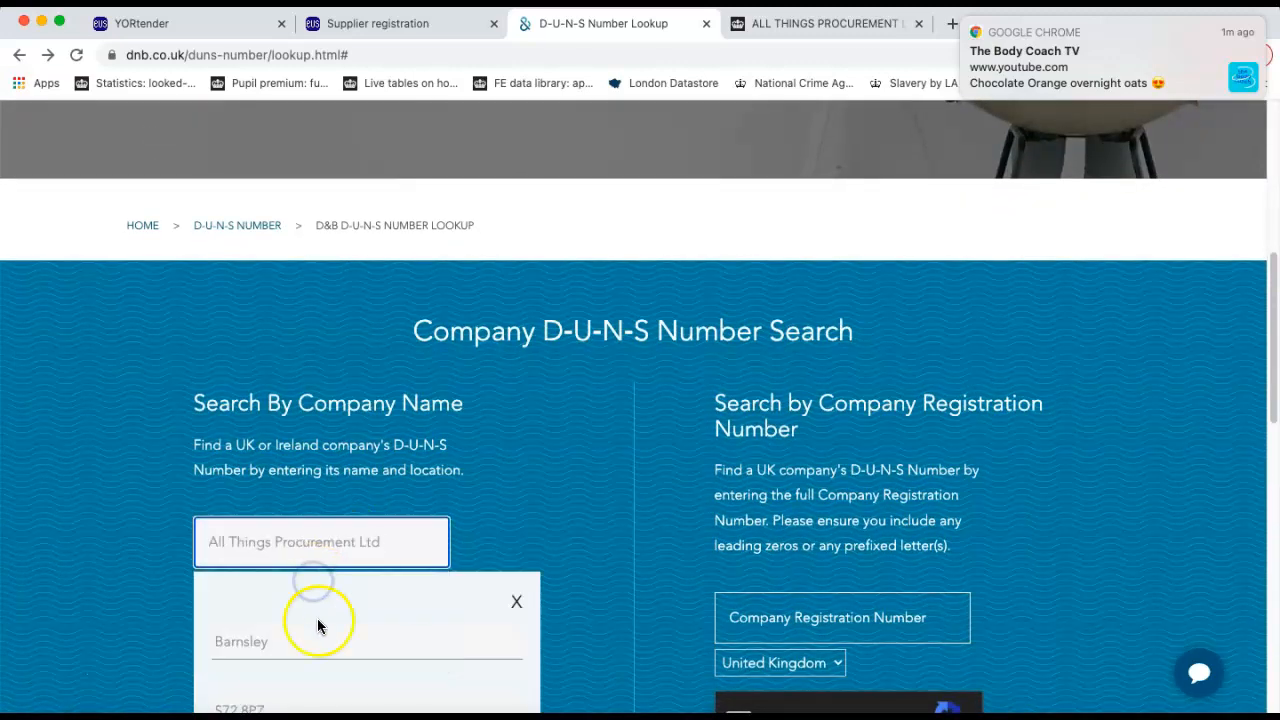
scroll("down", 3)
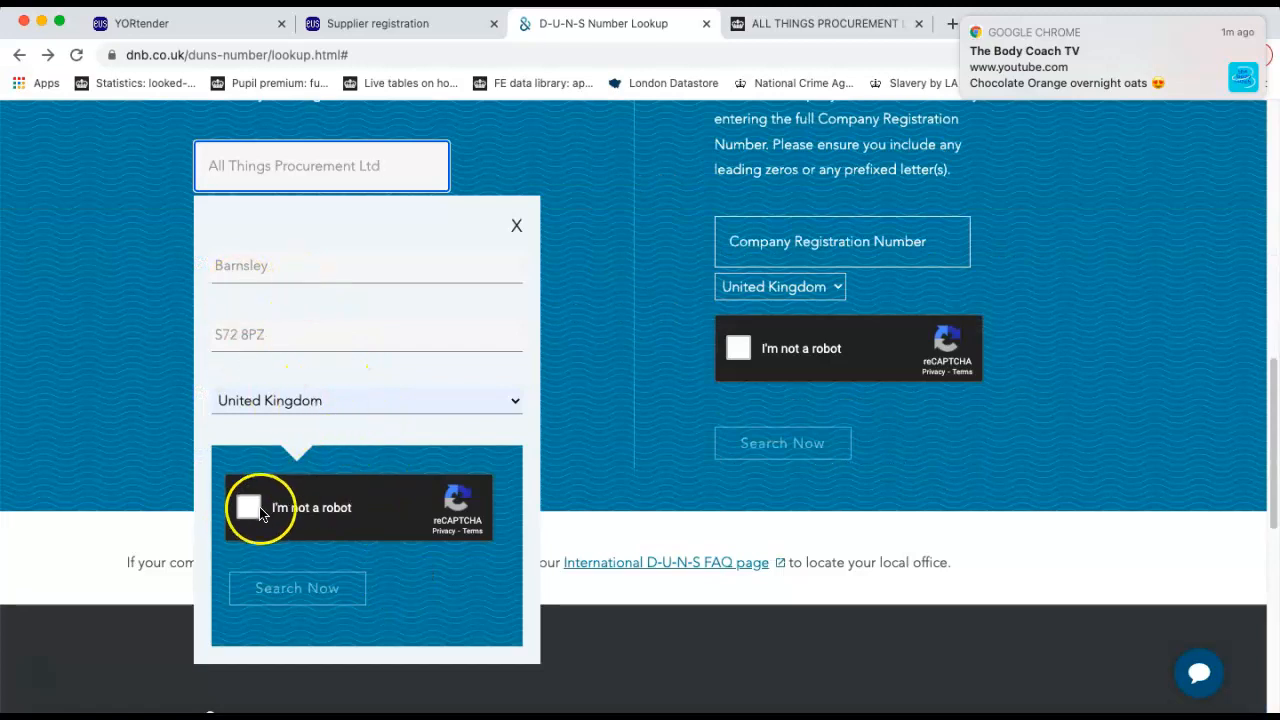
left_click(248, 507)
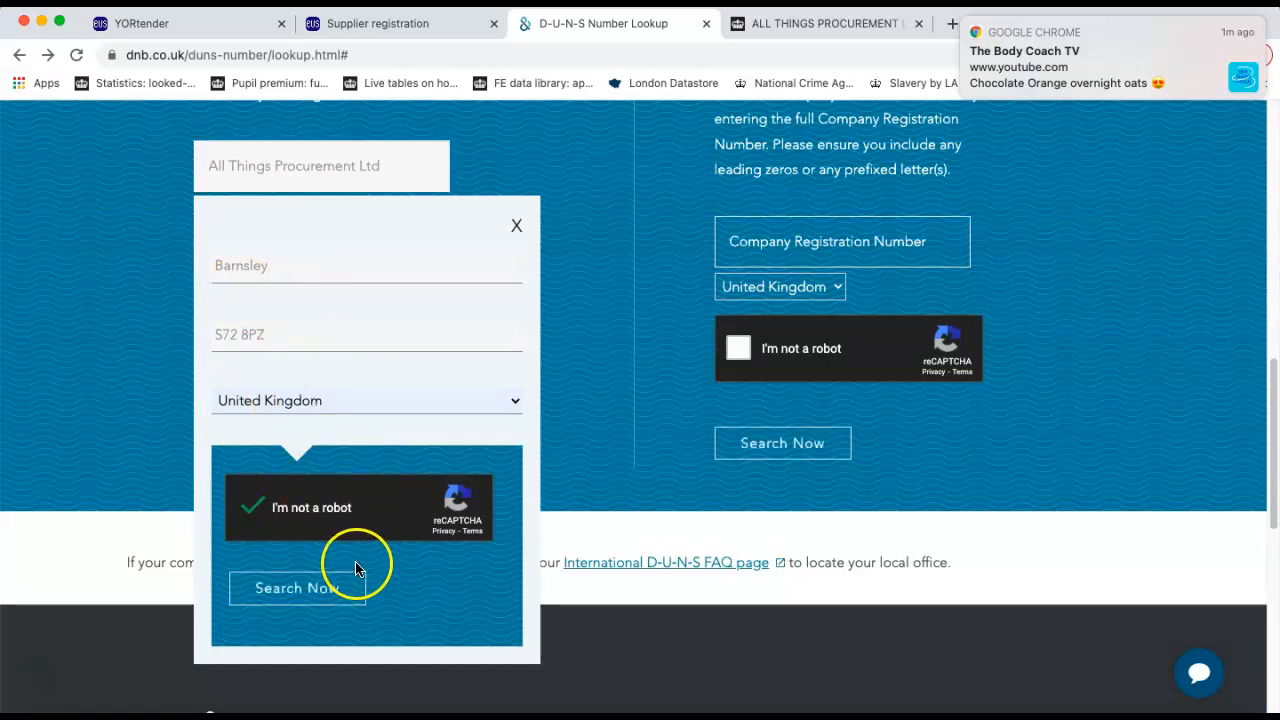
left_click(297, 587)
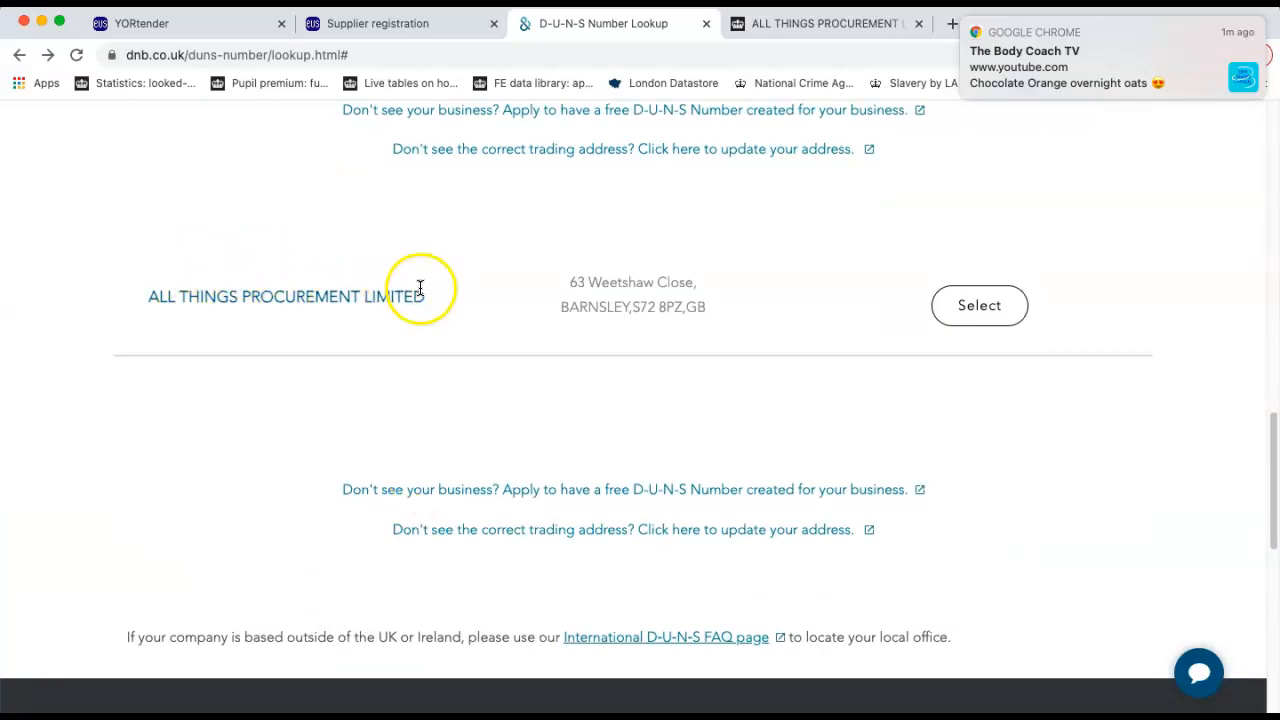
mouse_move(979, 305)
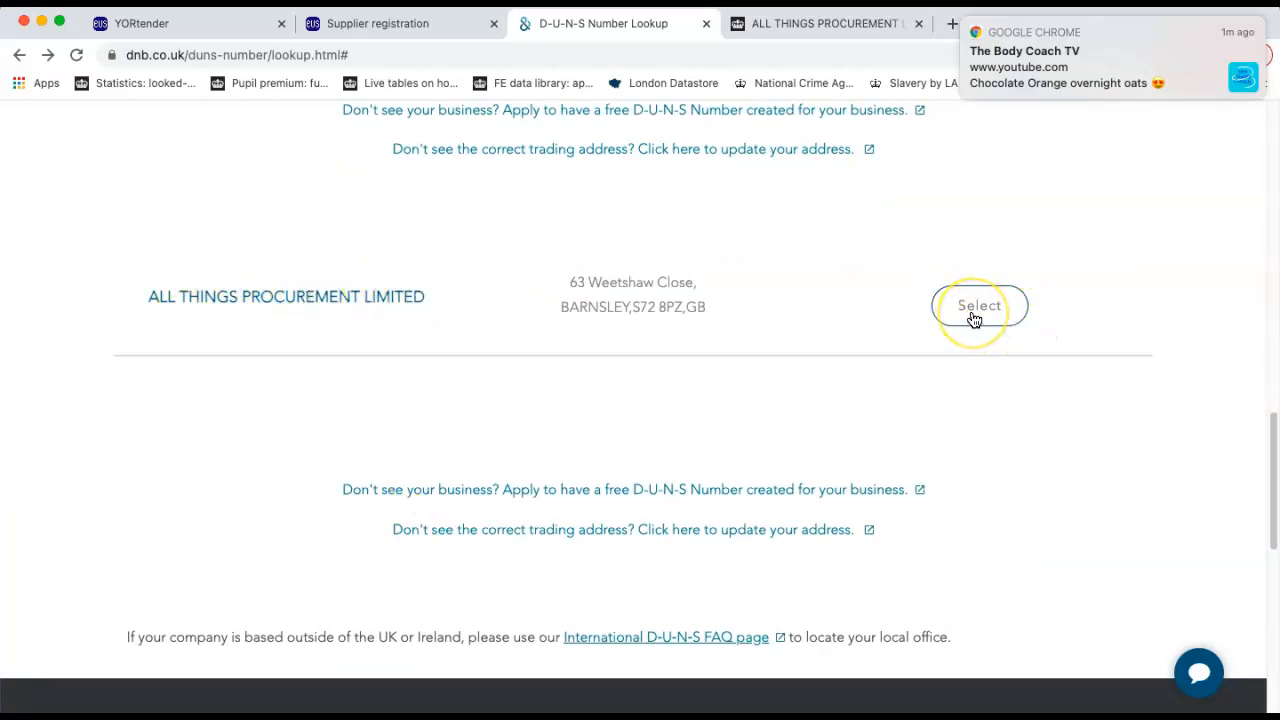
left_click(979, 306)
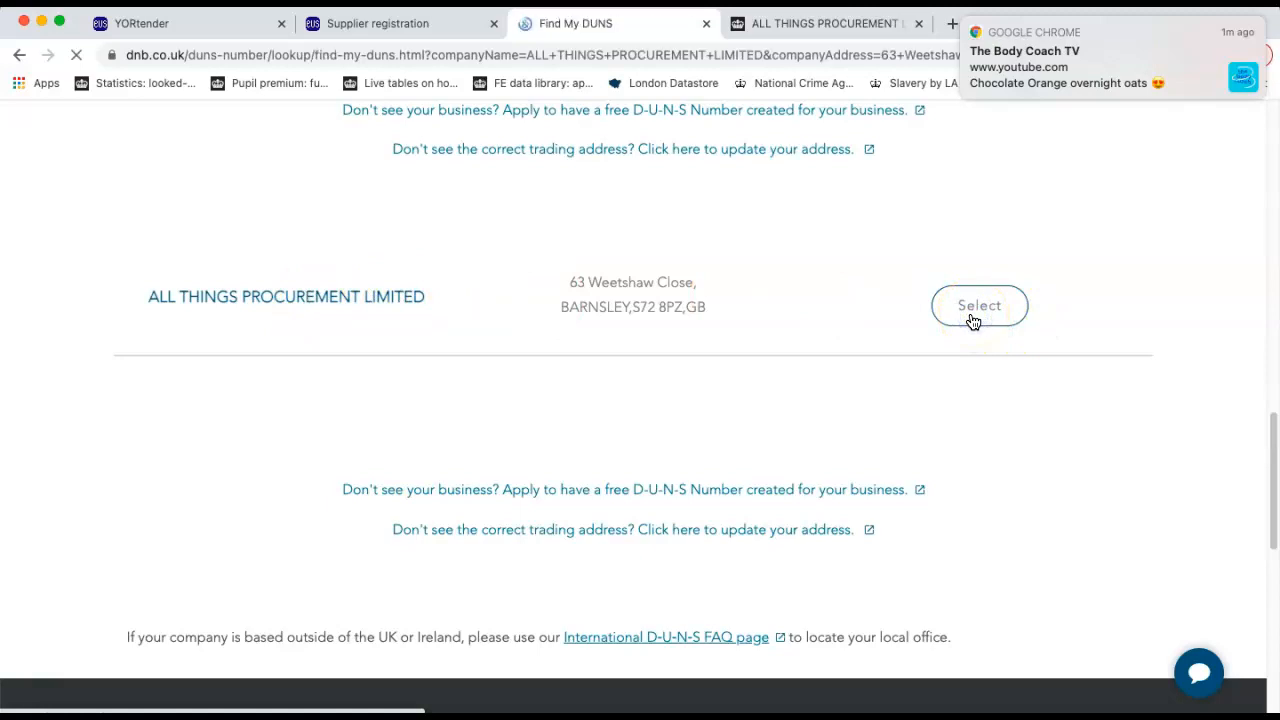
Enter the contact details, submit the D-U-N-S number request, and return to the registration form.
left_click(978, 305)
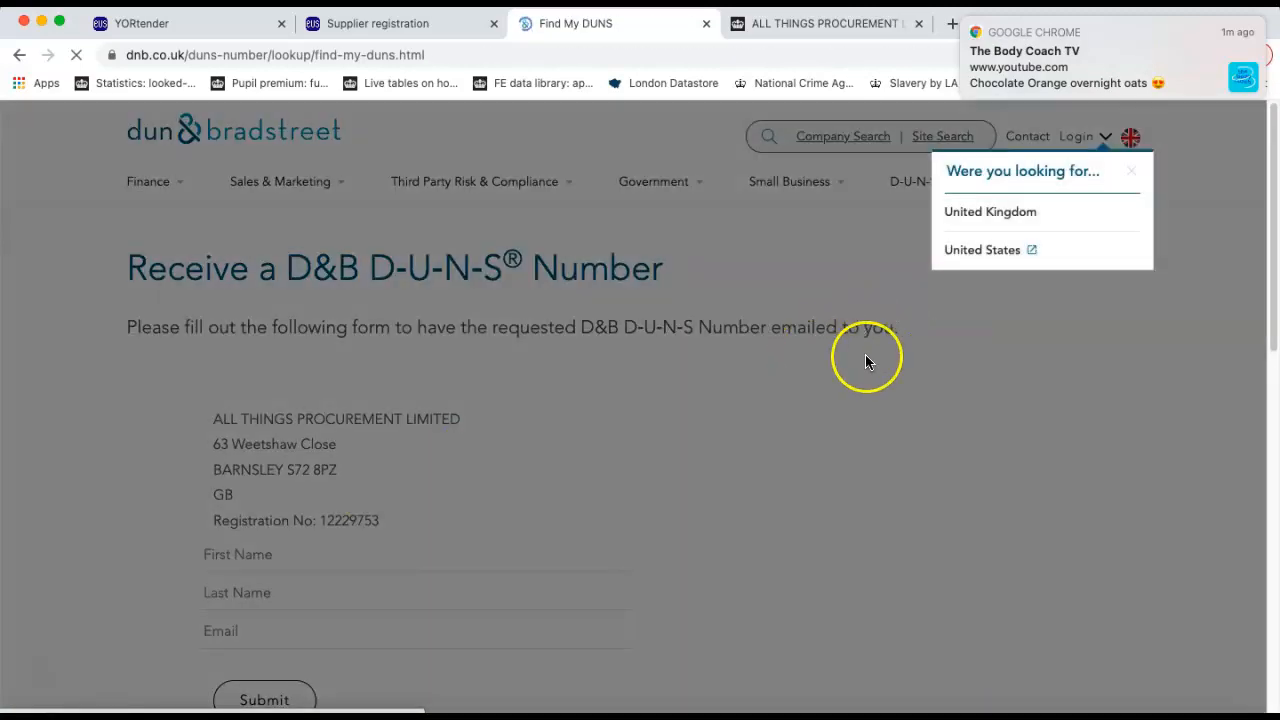
mouse_move(990, 211)
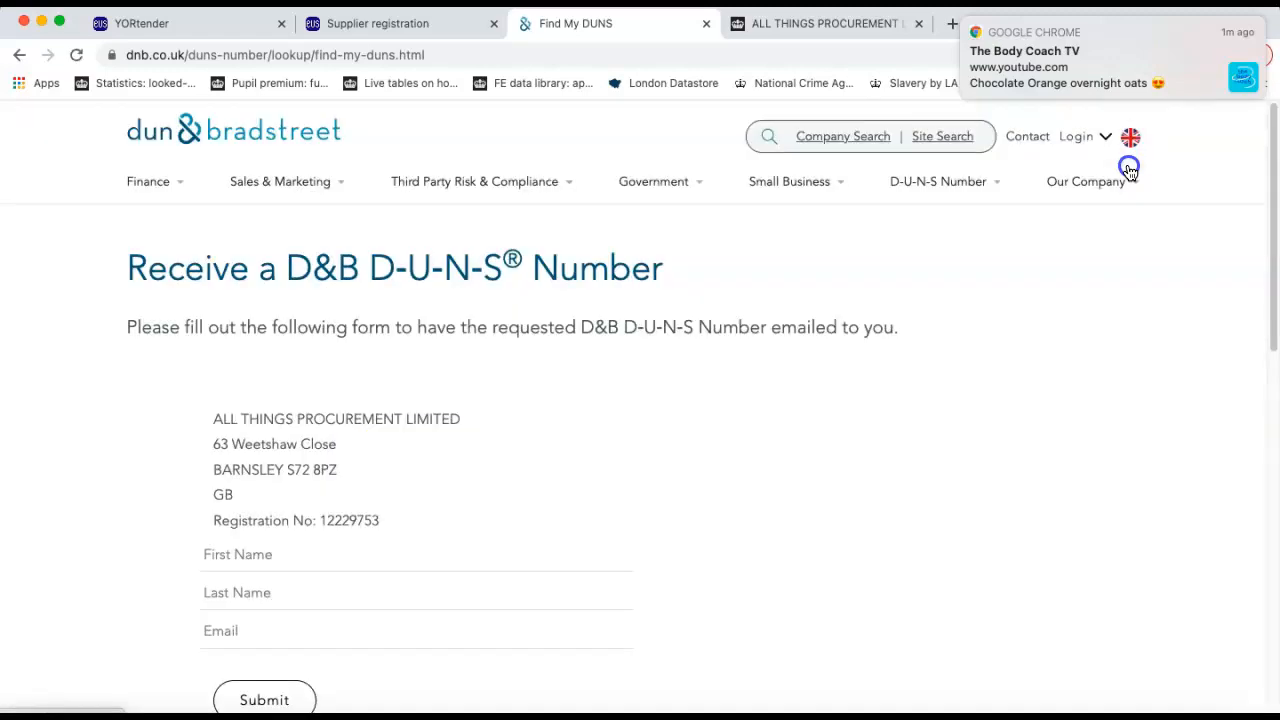
left_click(416, 554)
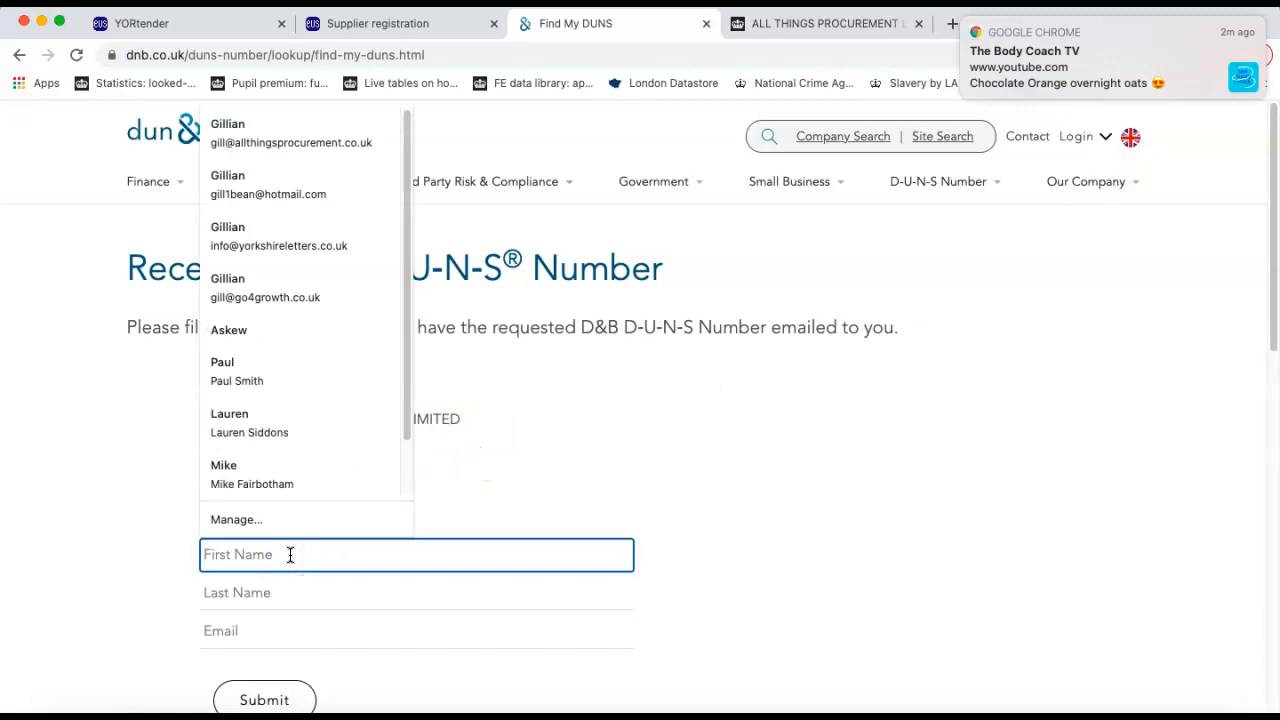
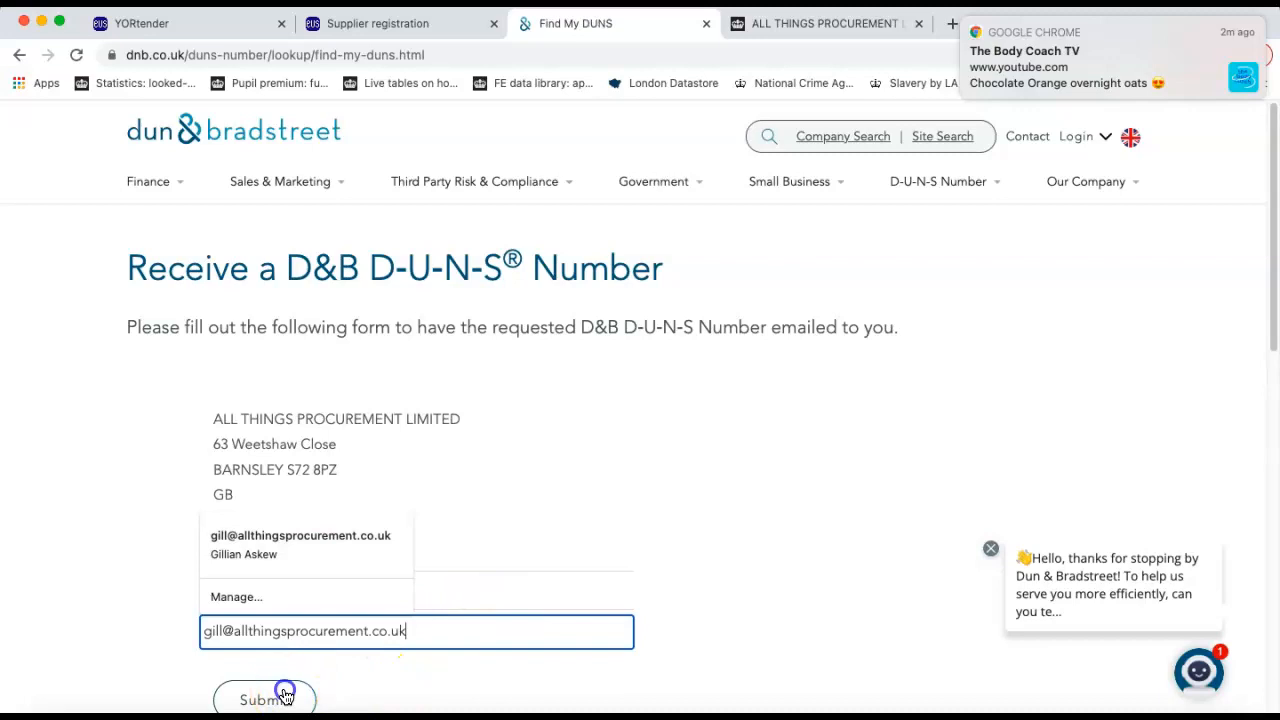
left_click(265, 698)
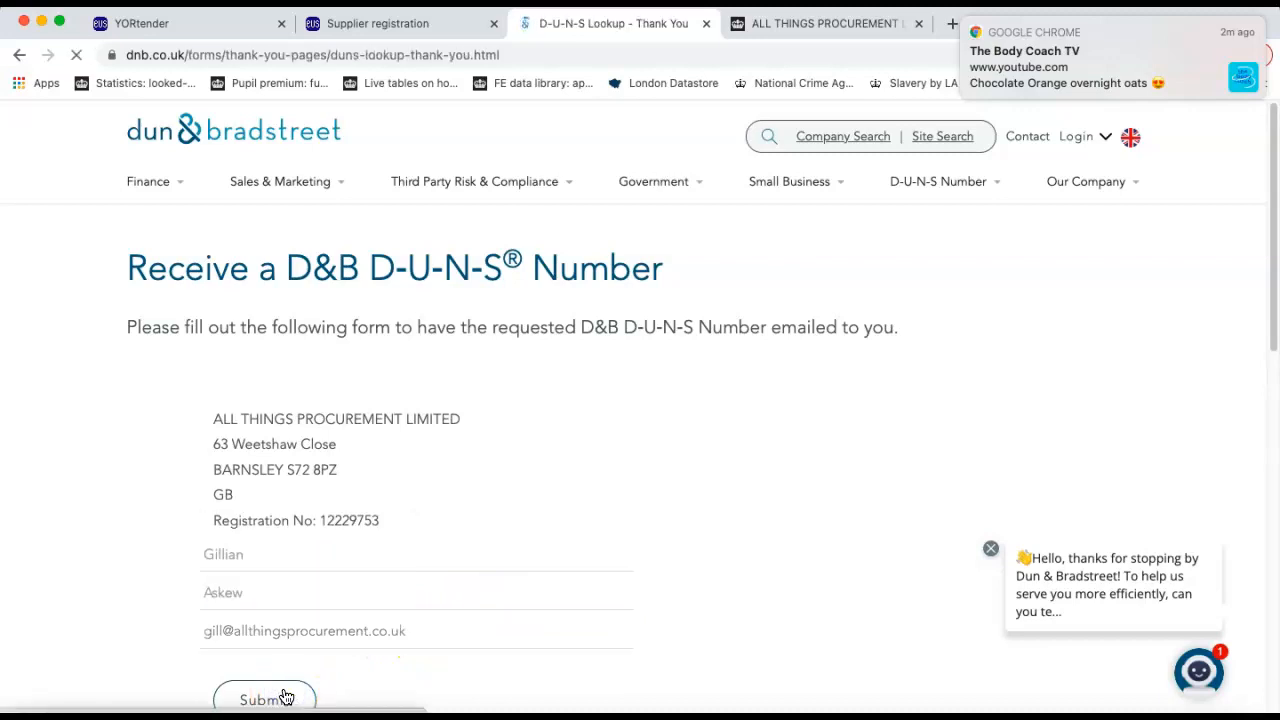
left_click(264, 698)
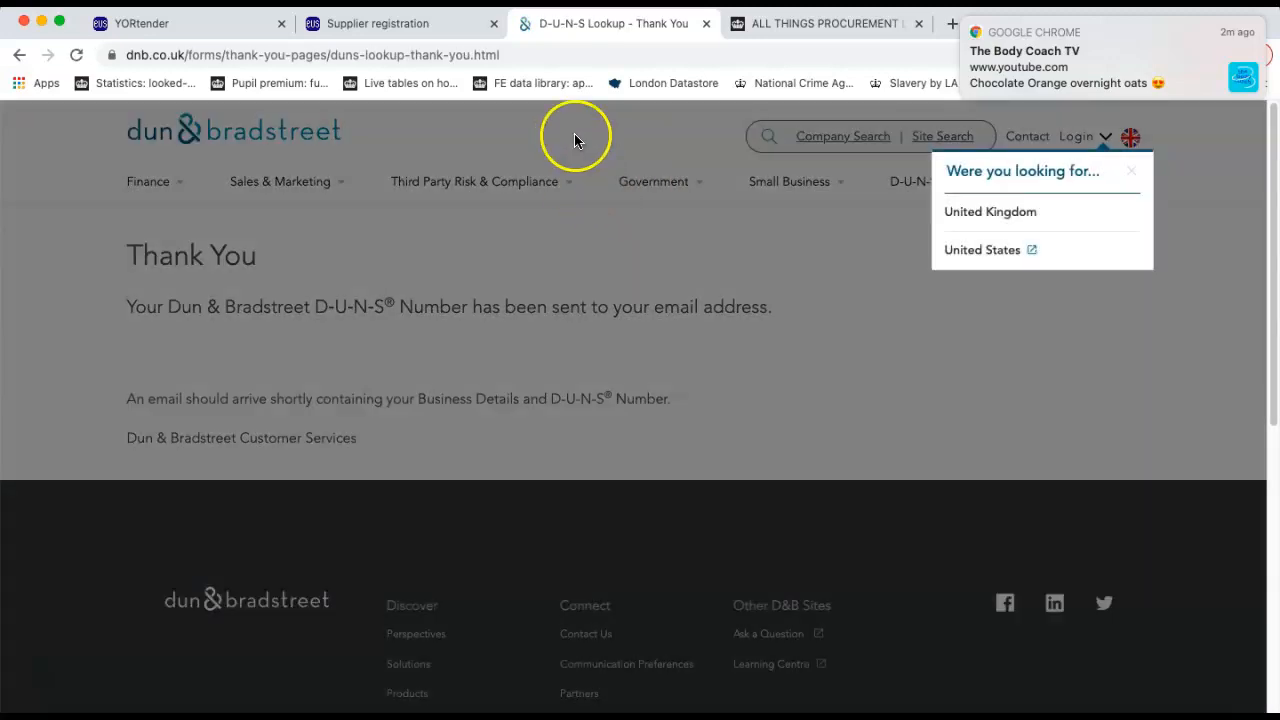
left_click(400, 23)
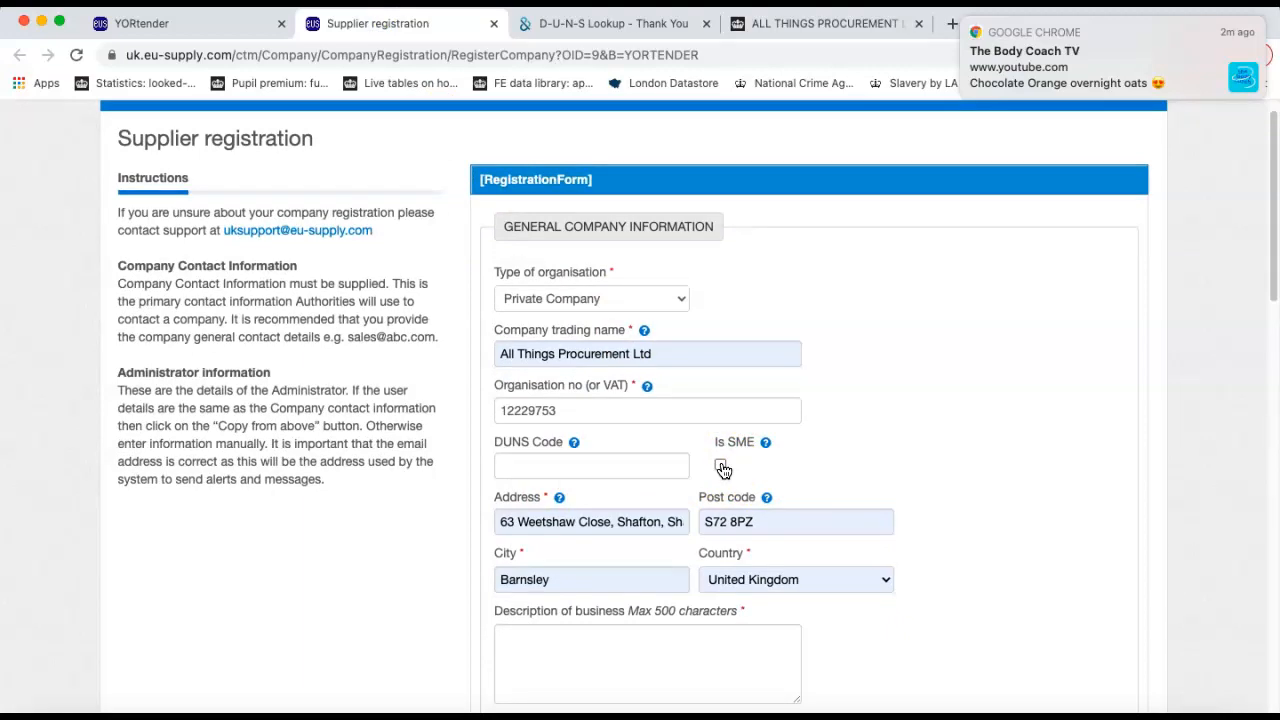
Mark the company as SME, described as 'Procurement Consultancy, technology and digital development'.
left_click(719, 463)
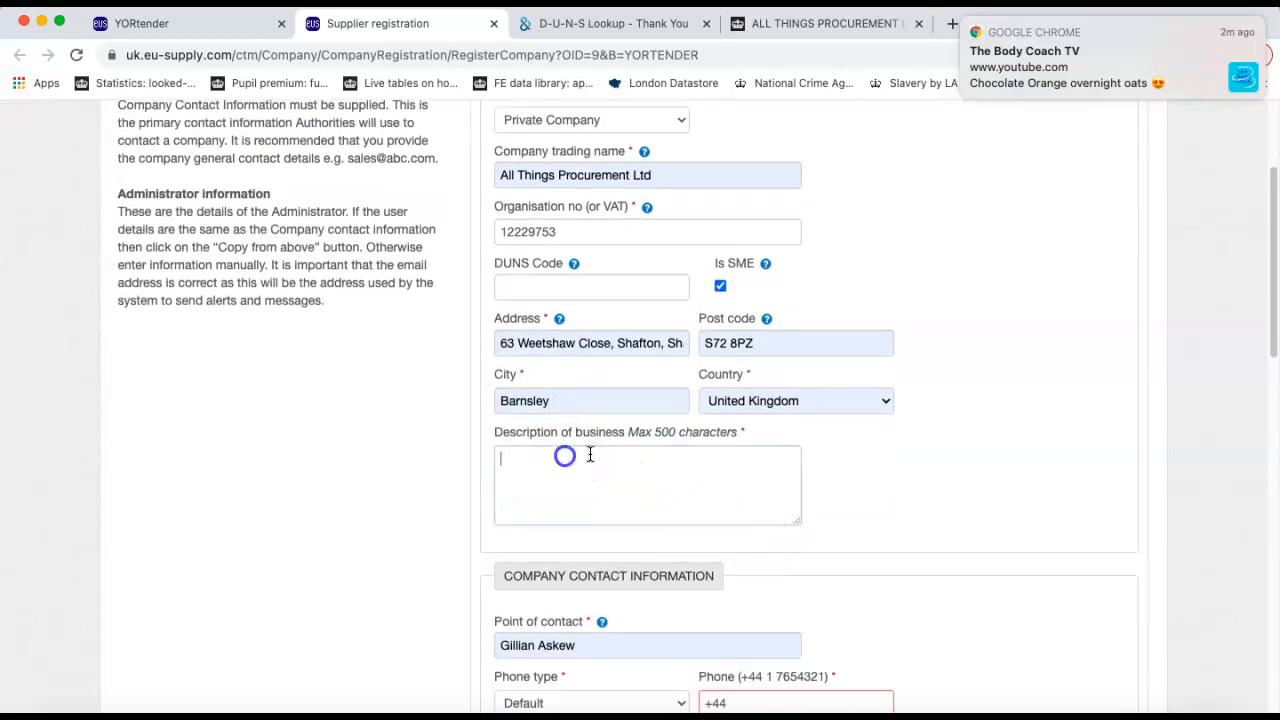
type("Procurem")
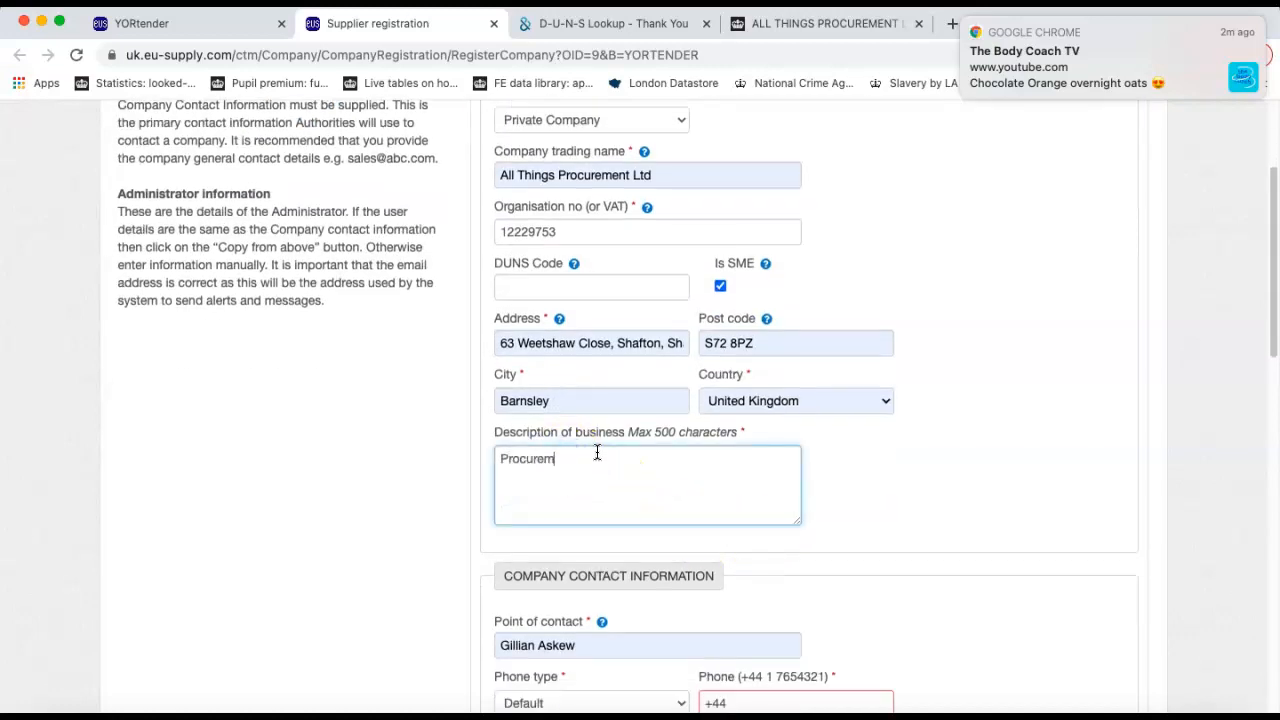
type("ent Consultancy")
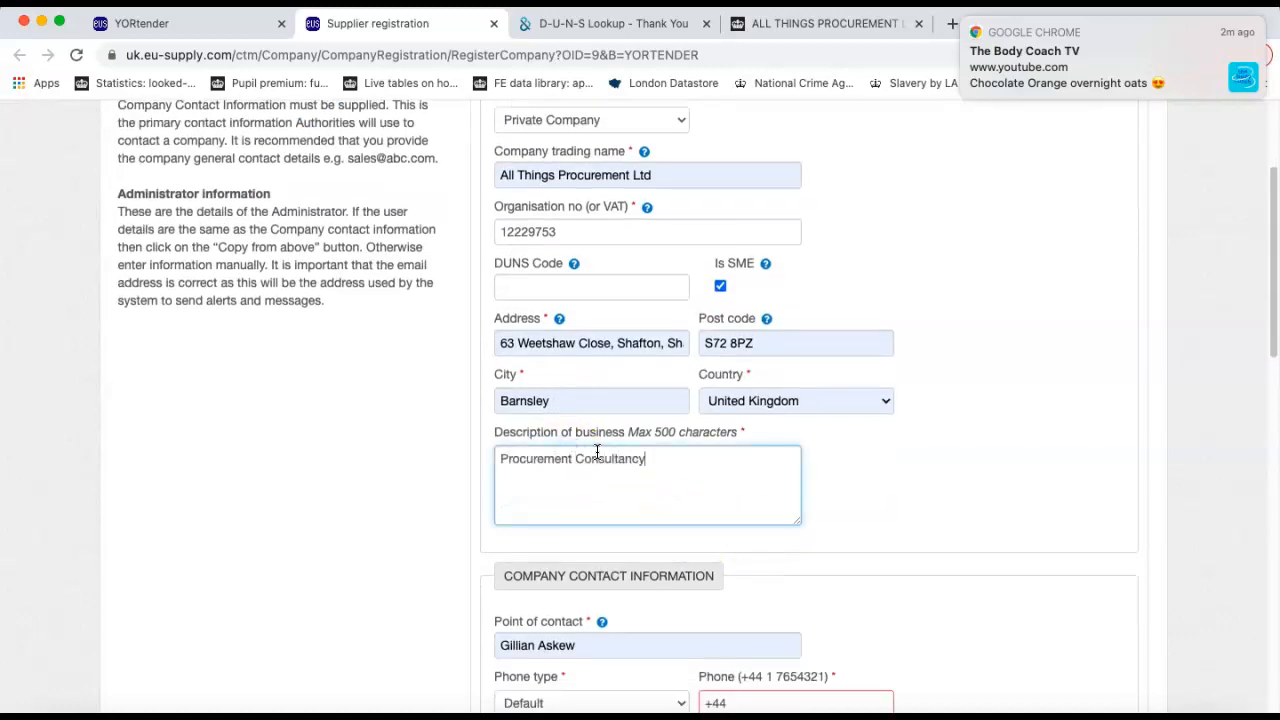
type(", technogo")
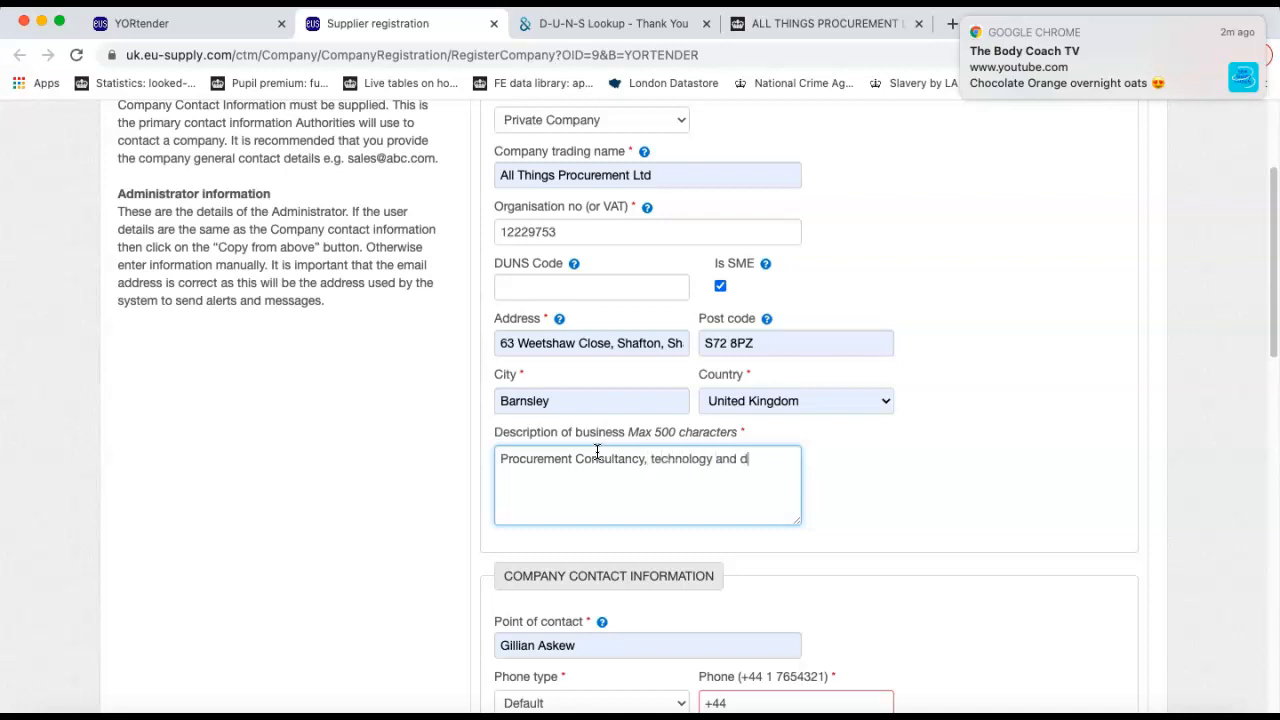
type("igital developmen")
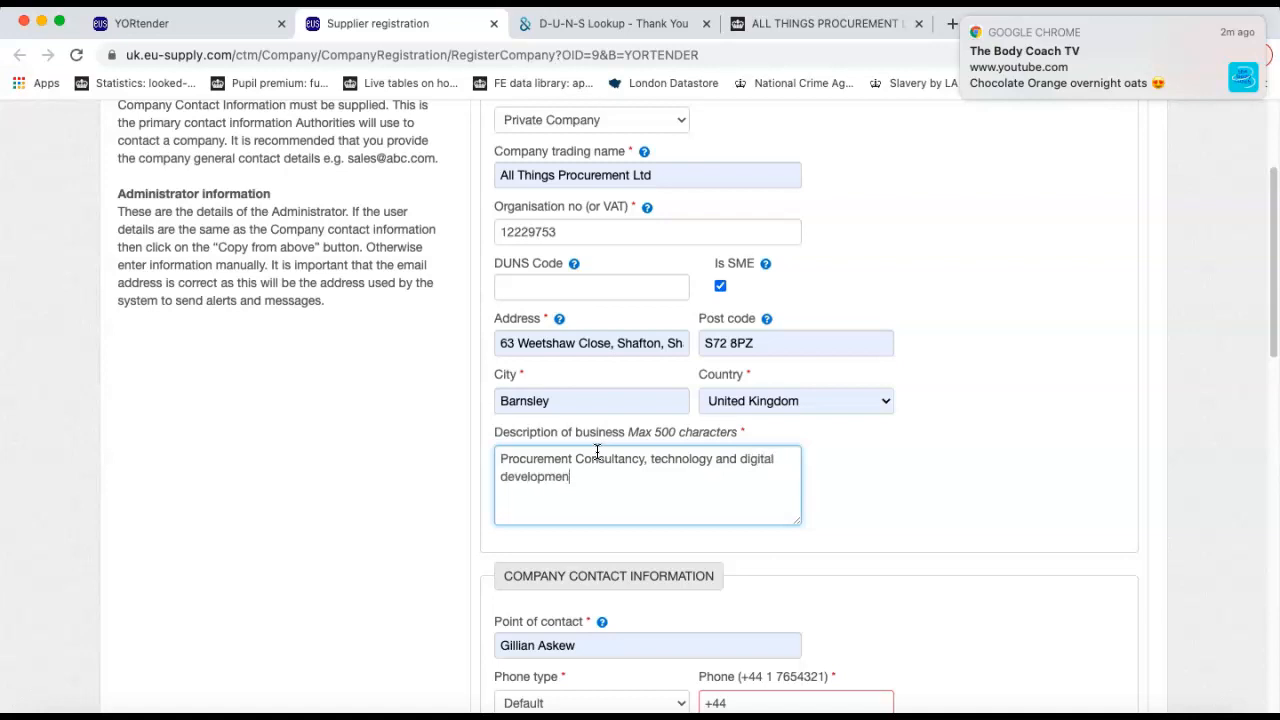
scroll("down", 3)
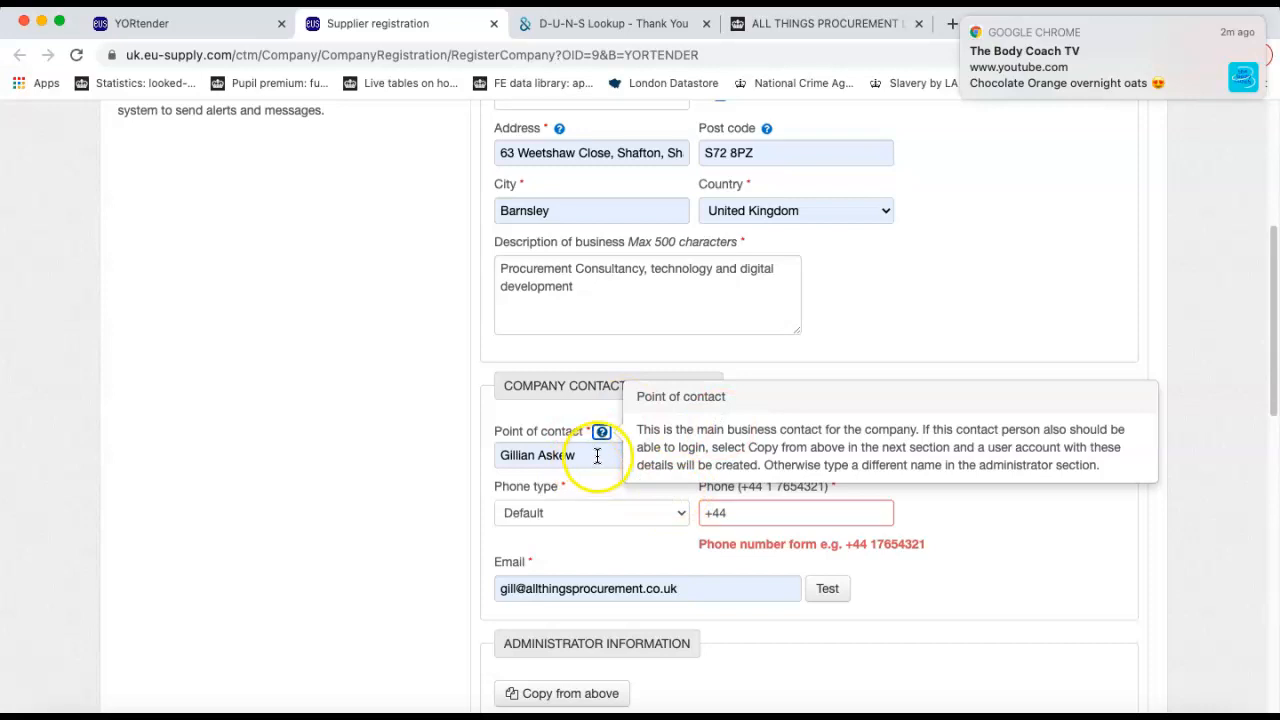
mouse_move(590, 540)
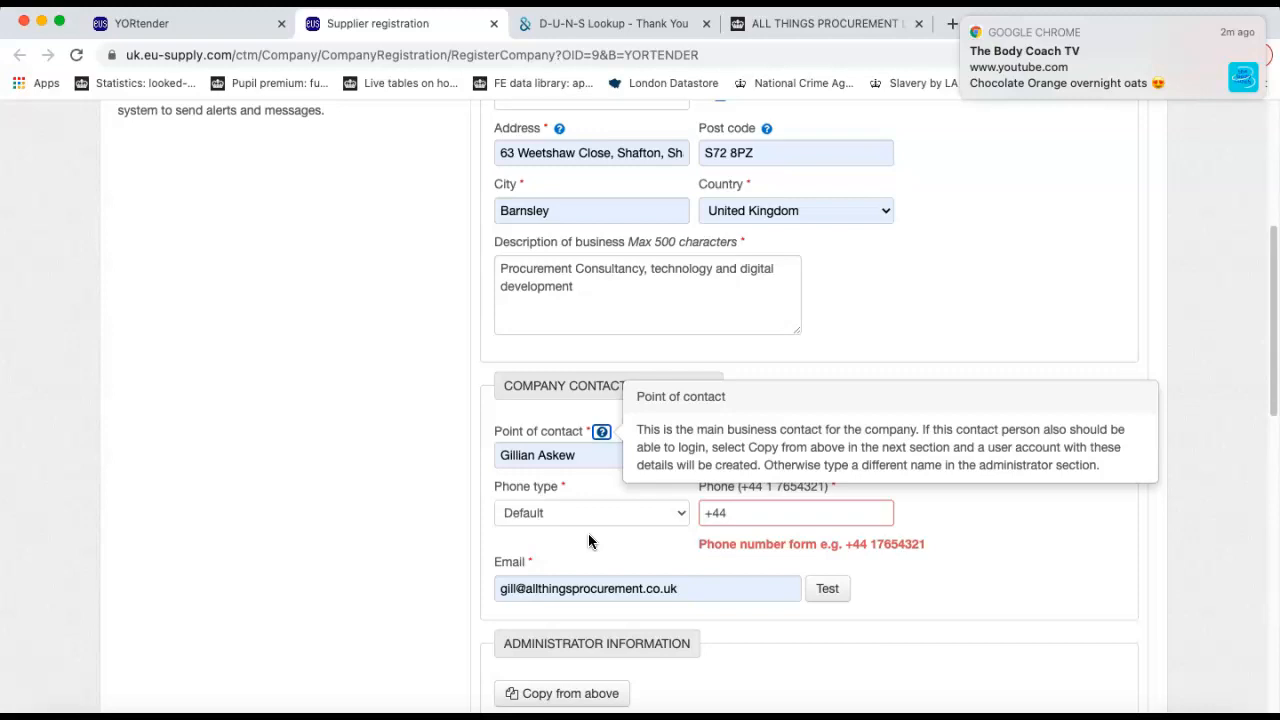
mouse_move(960, 515)
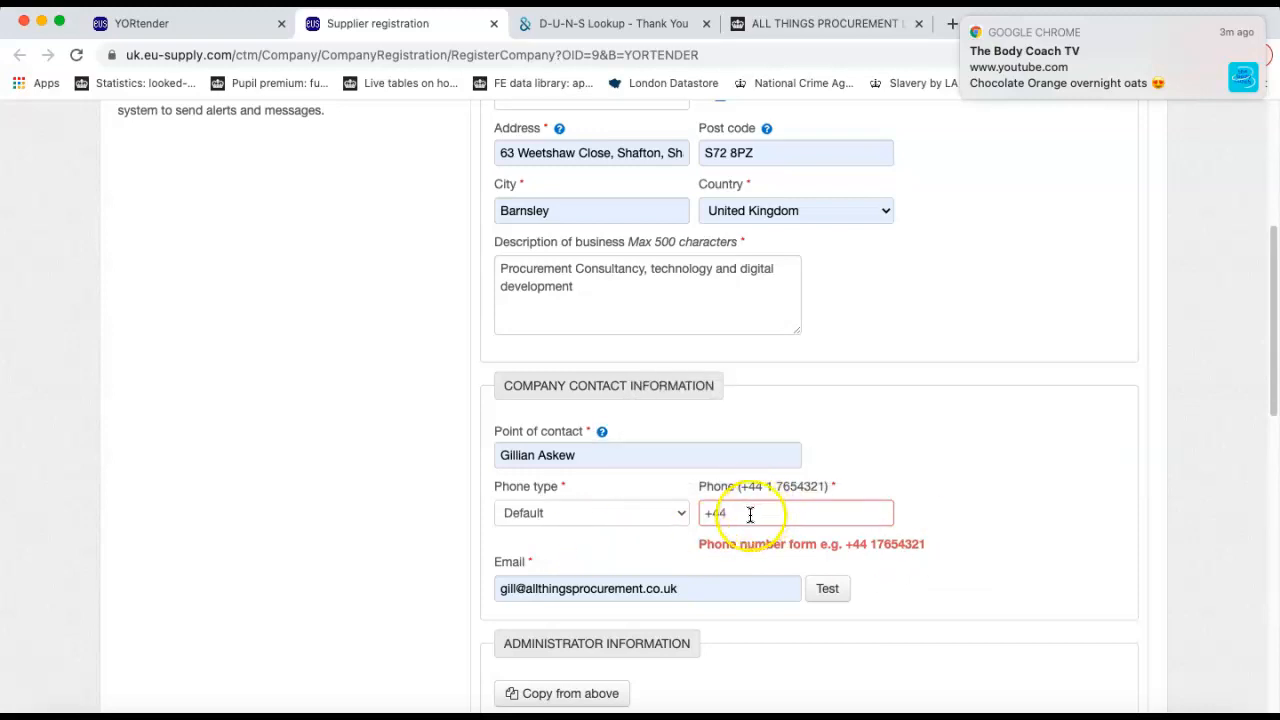
left_click(590, 513)
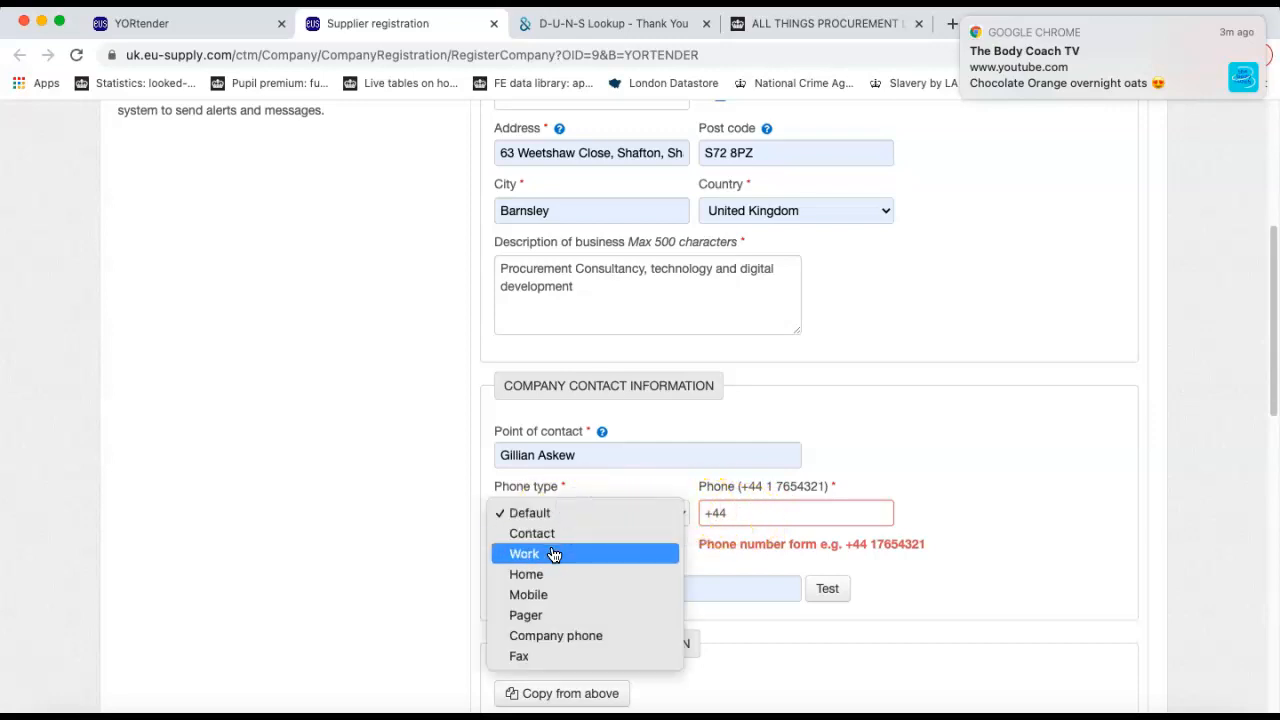
left_click(528, 594)
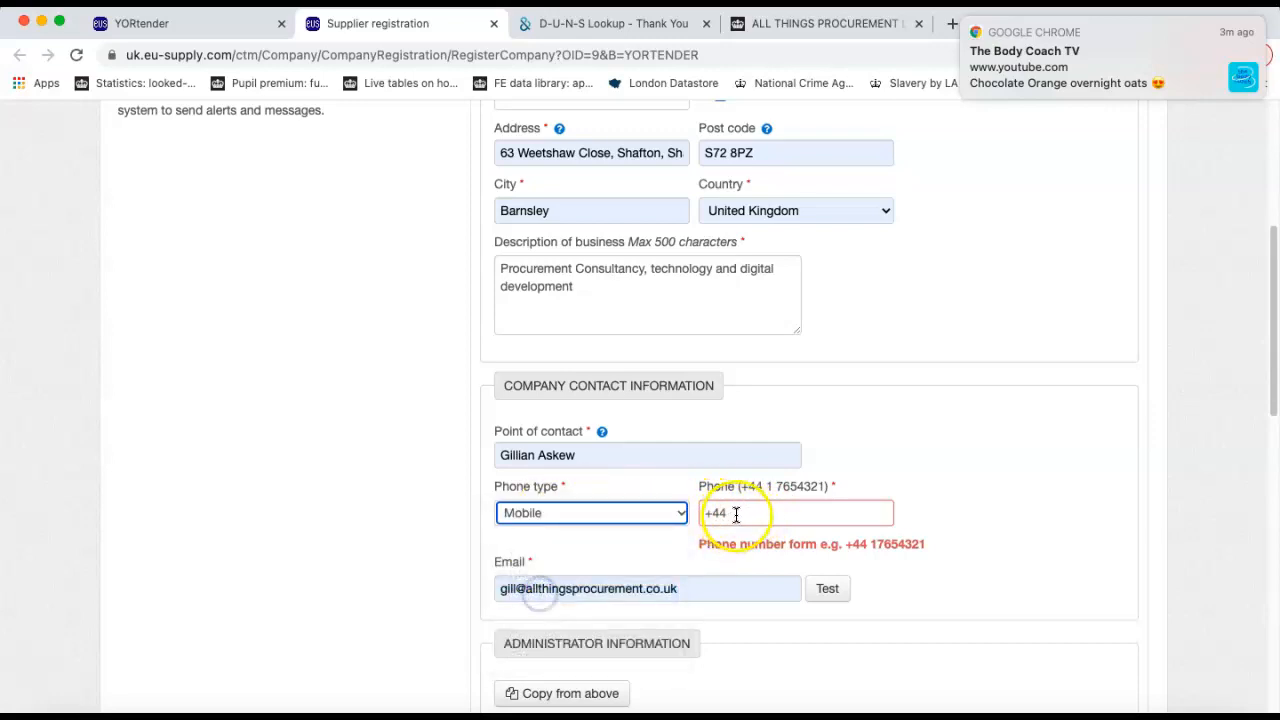
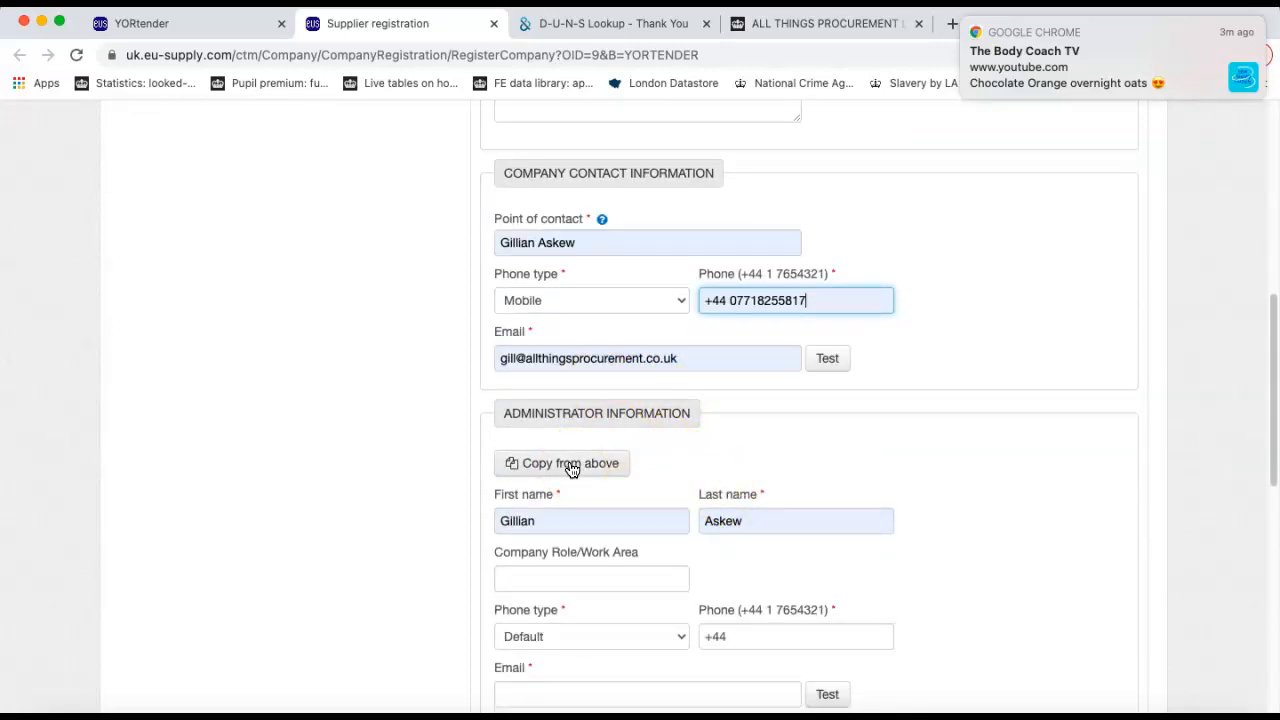
Copy contact details to the administrator with Mobile phone type, and choose English as preferred language.
left_click(561, 463)
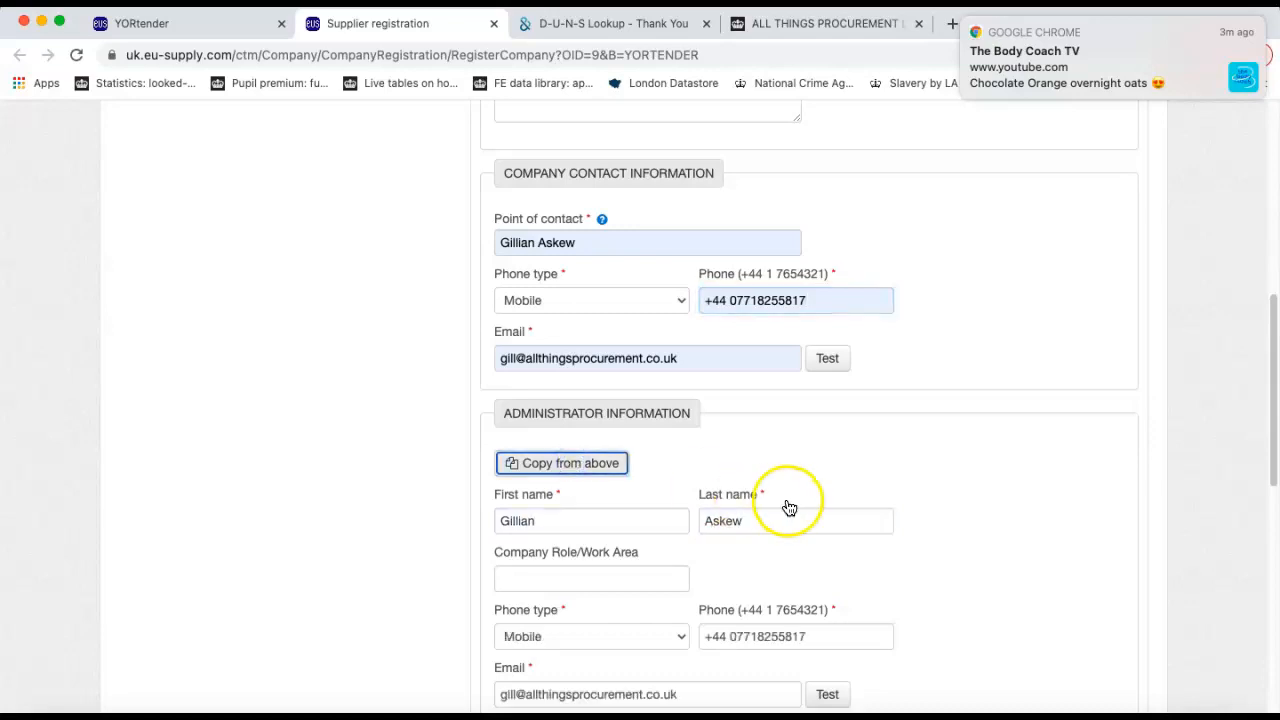
left_click(591, 636)
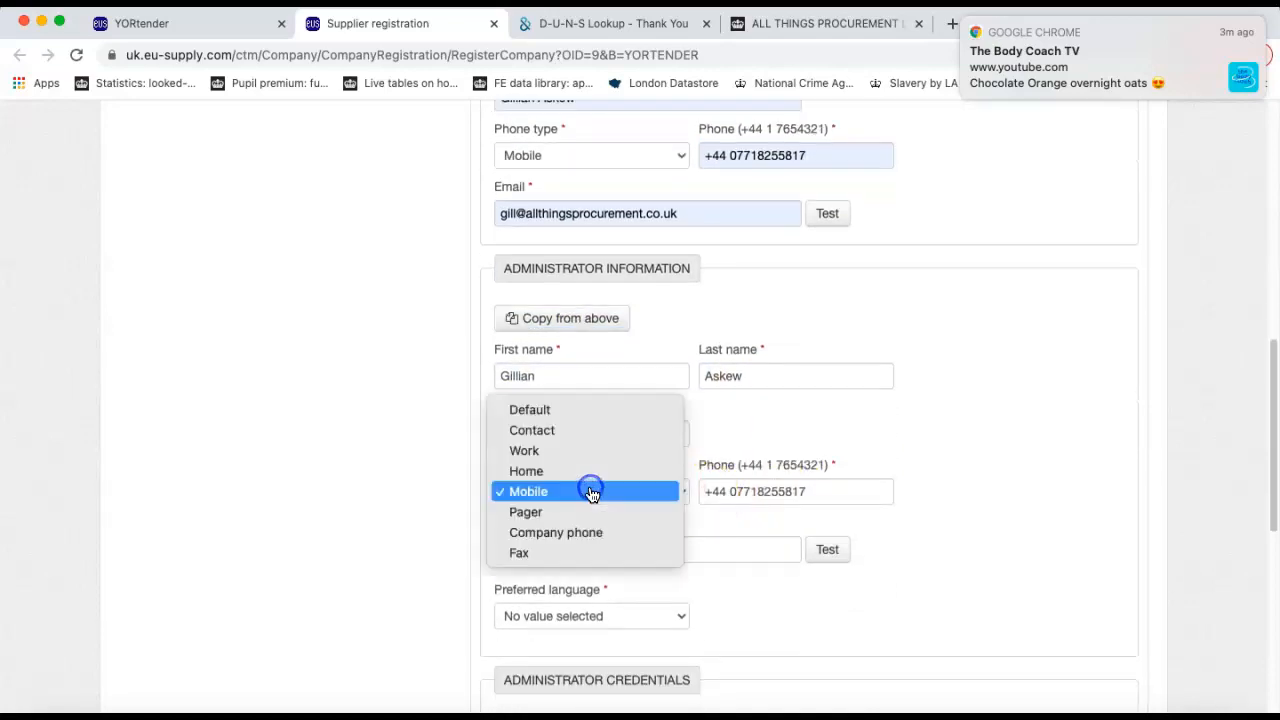
left_click(527, 491)
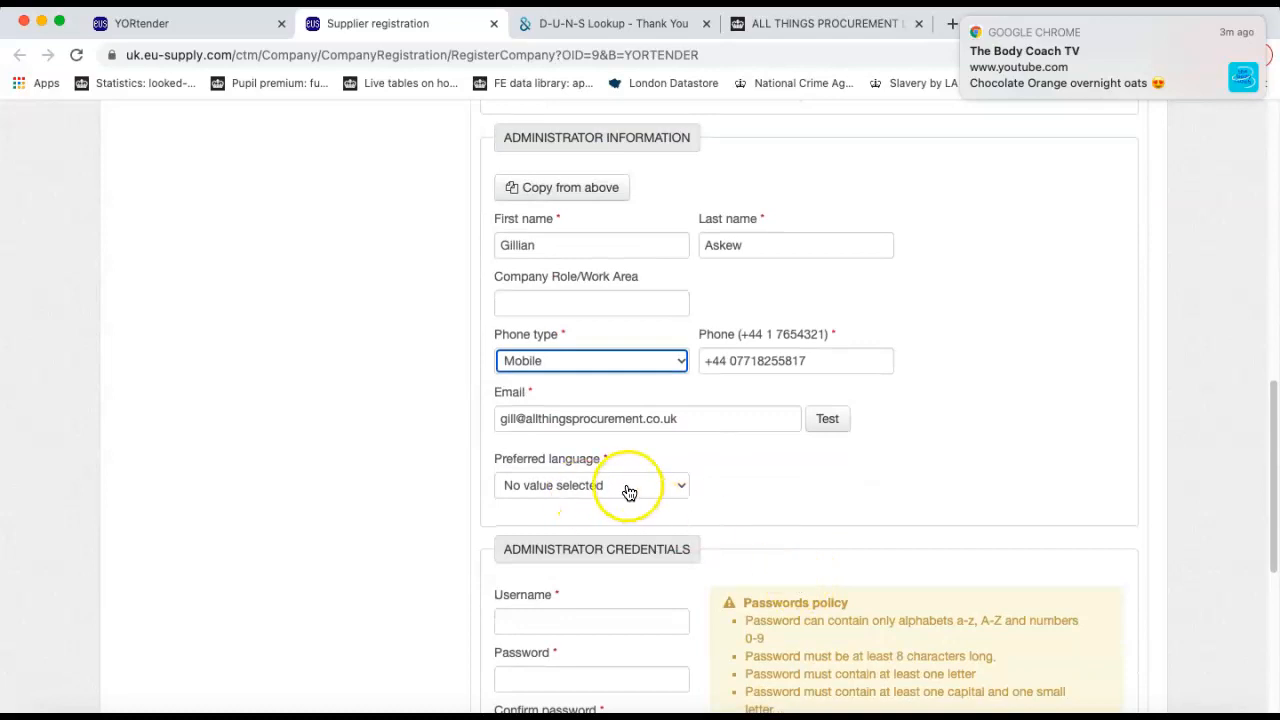
left_click(590, 485)
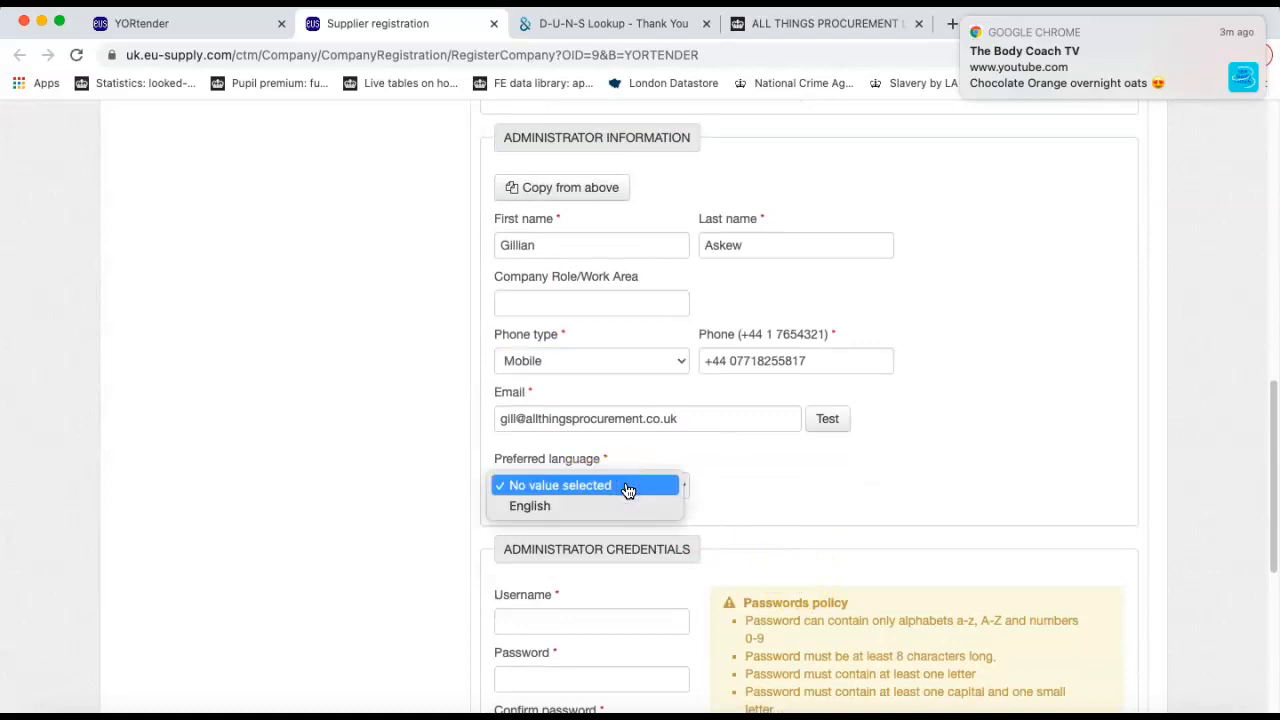
left_click(529, 505)
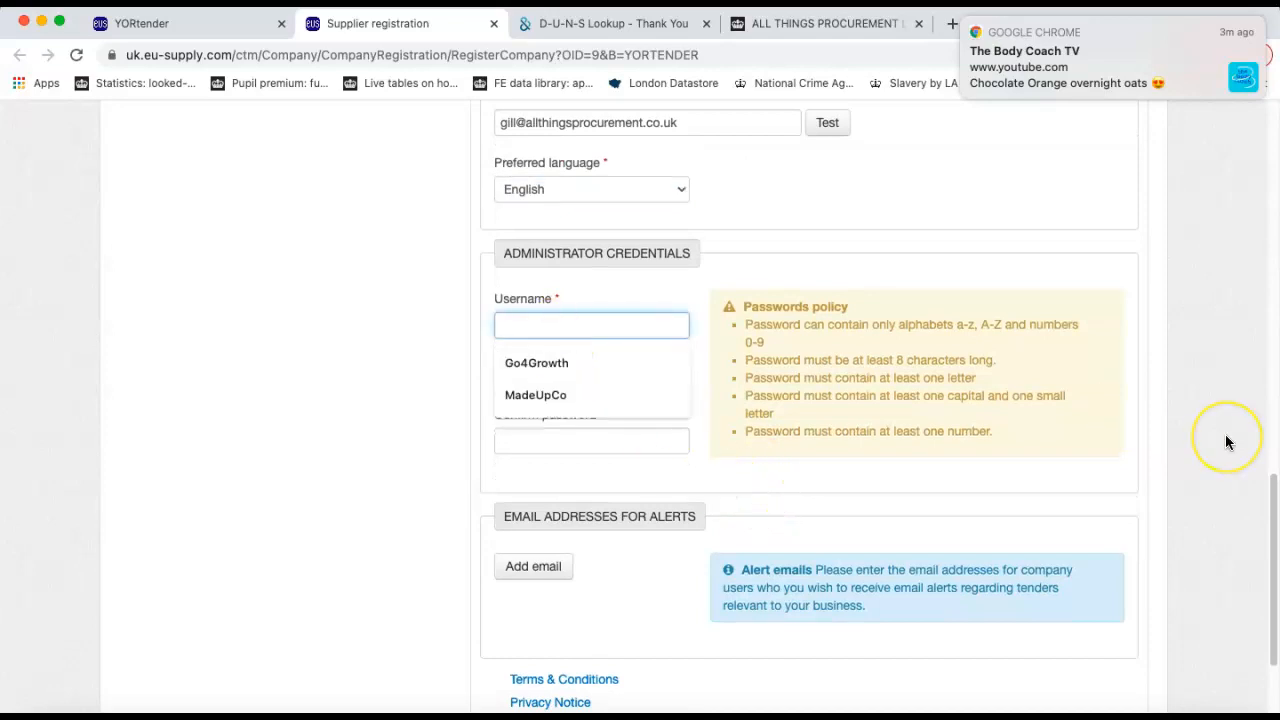
mouse_move(1229, 442)
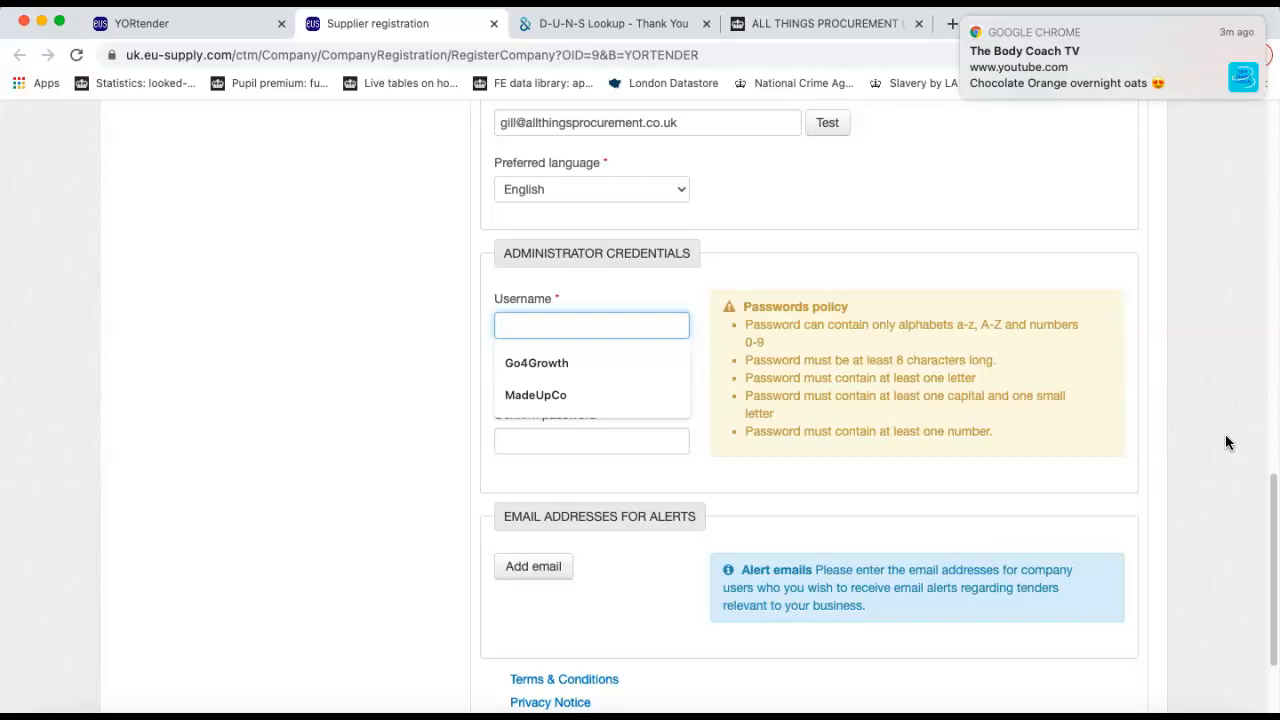
Enter administrator username ATP1 and the password with its confirmation.
type("ATP1")
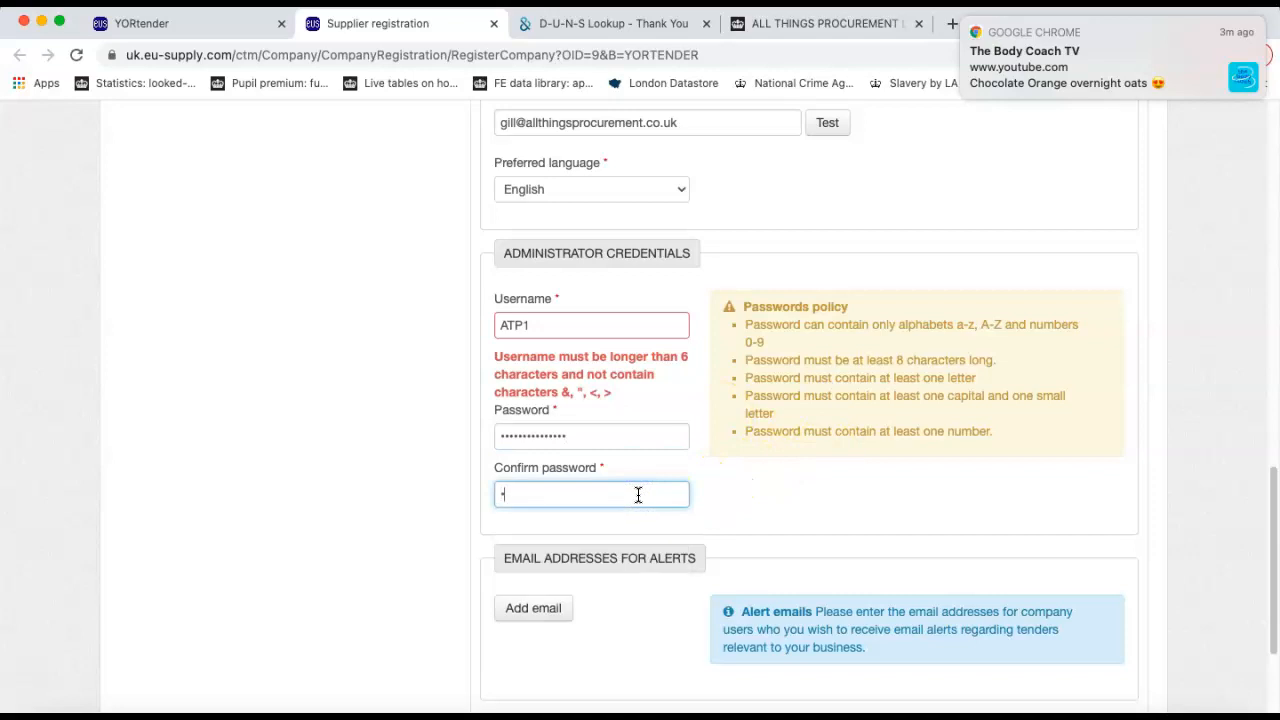
type("password")
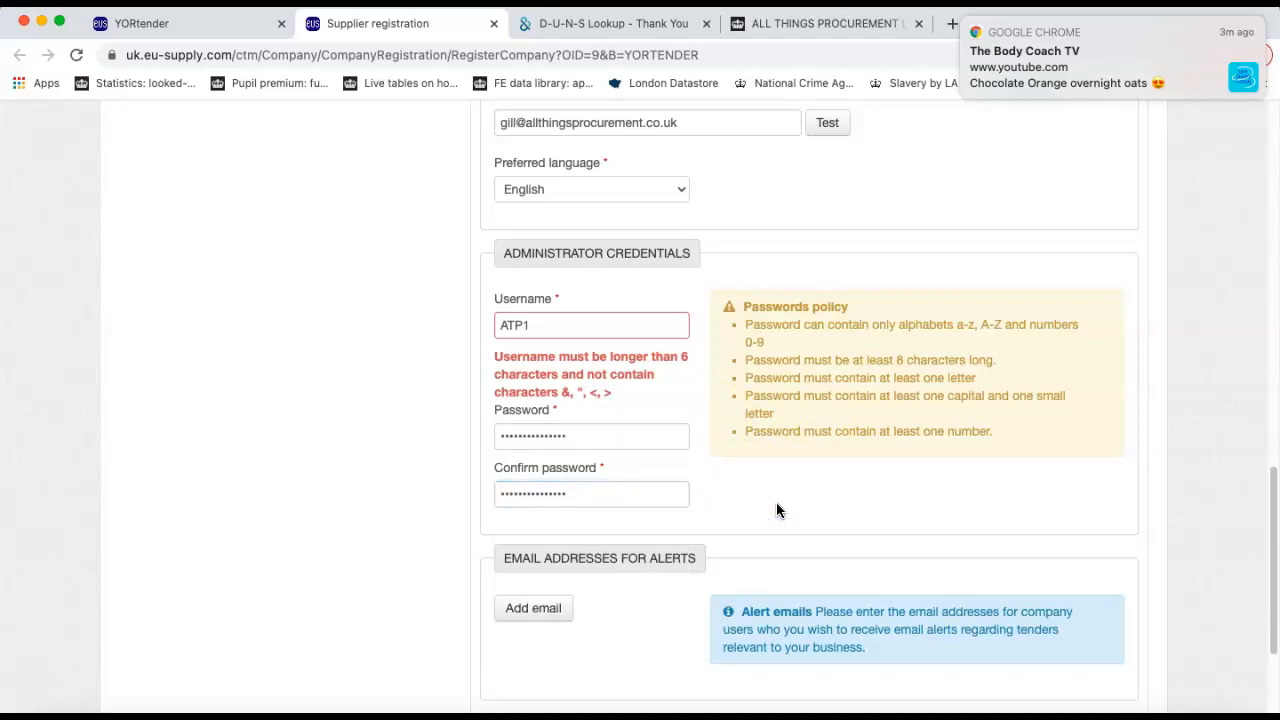
scroll("down", 3)
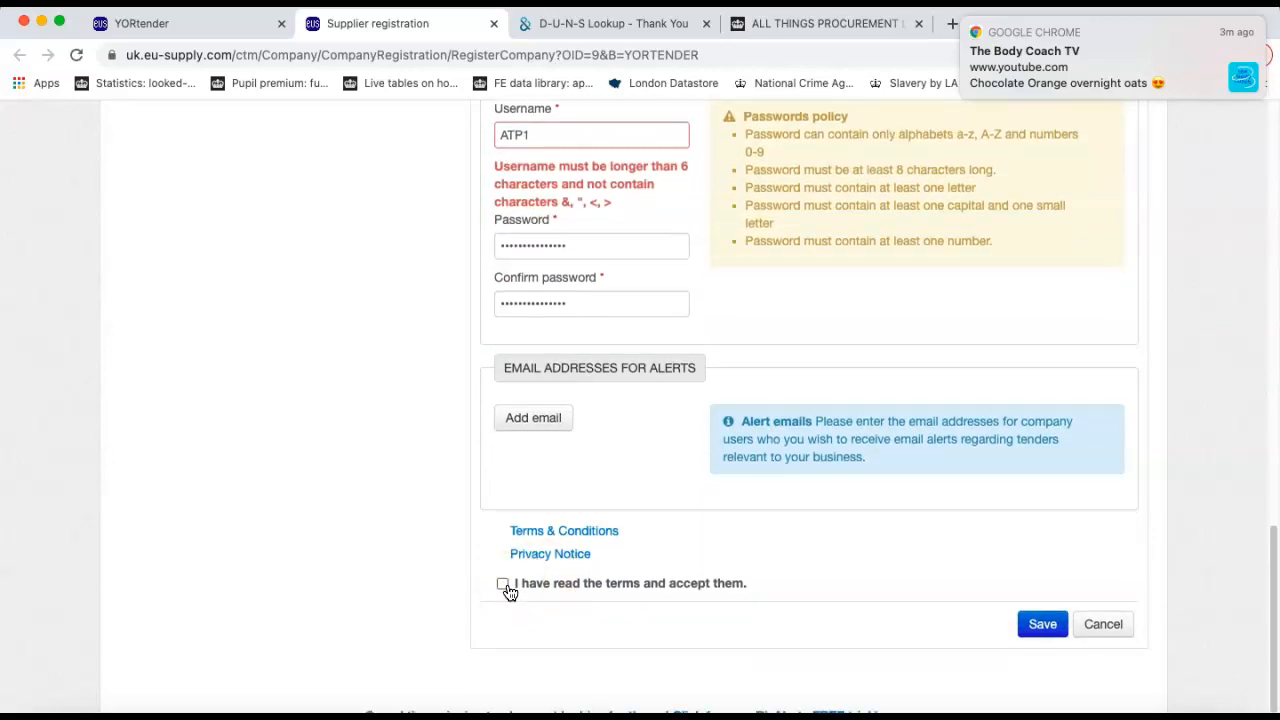
mouse_move(827, 133)
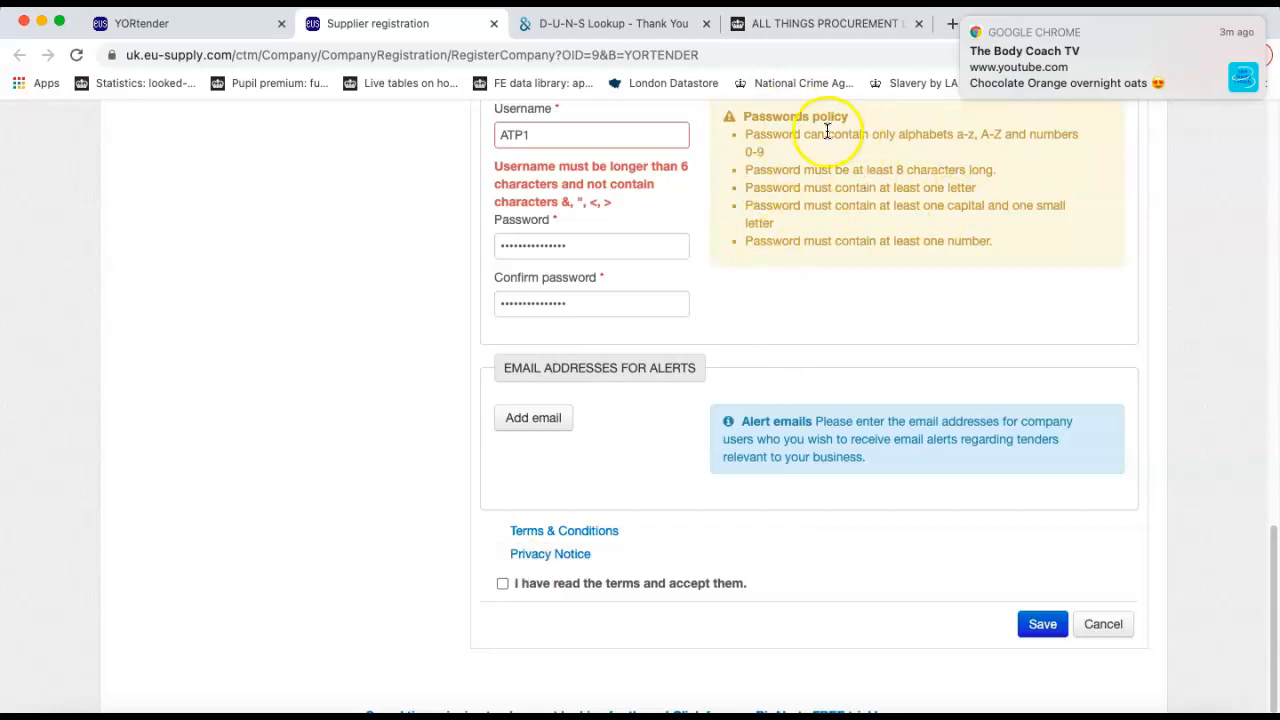
mouse_move(582, 178)
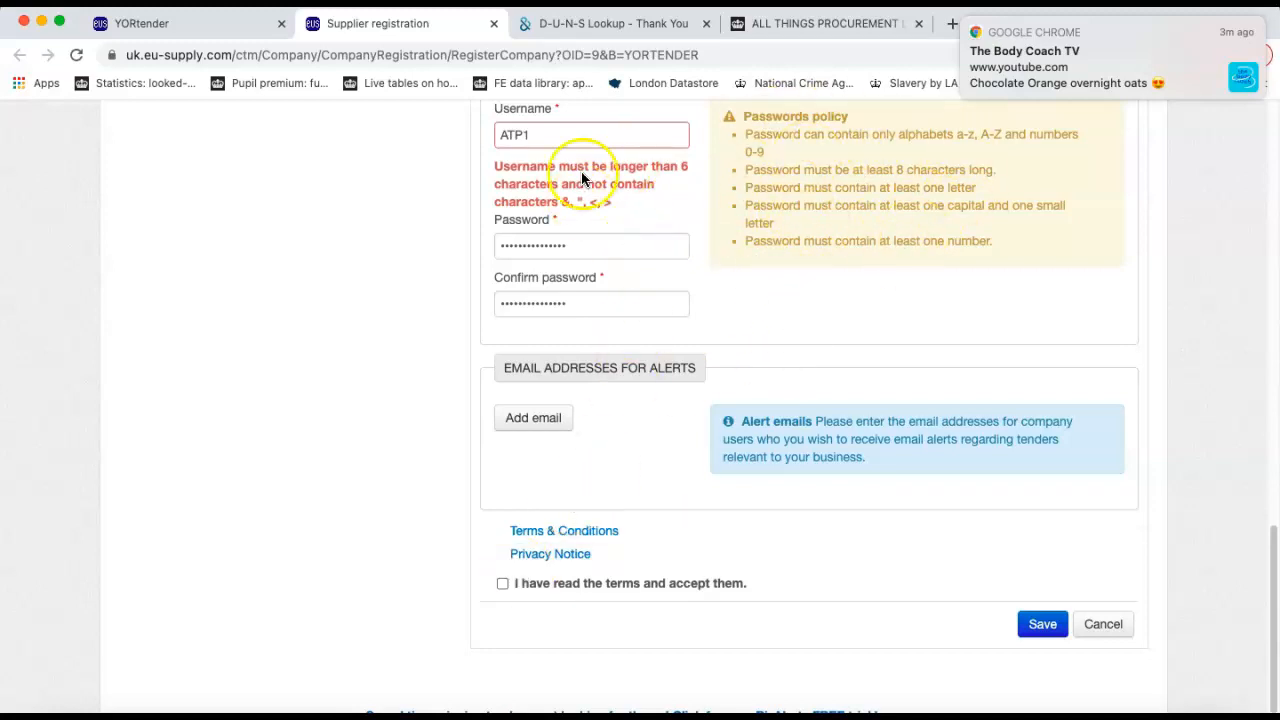
Re-enter the password confirmation, accept the terms, and change the username to ATP001.
left_click(591, 304)
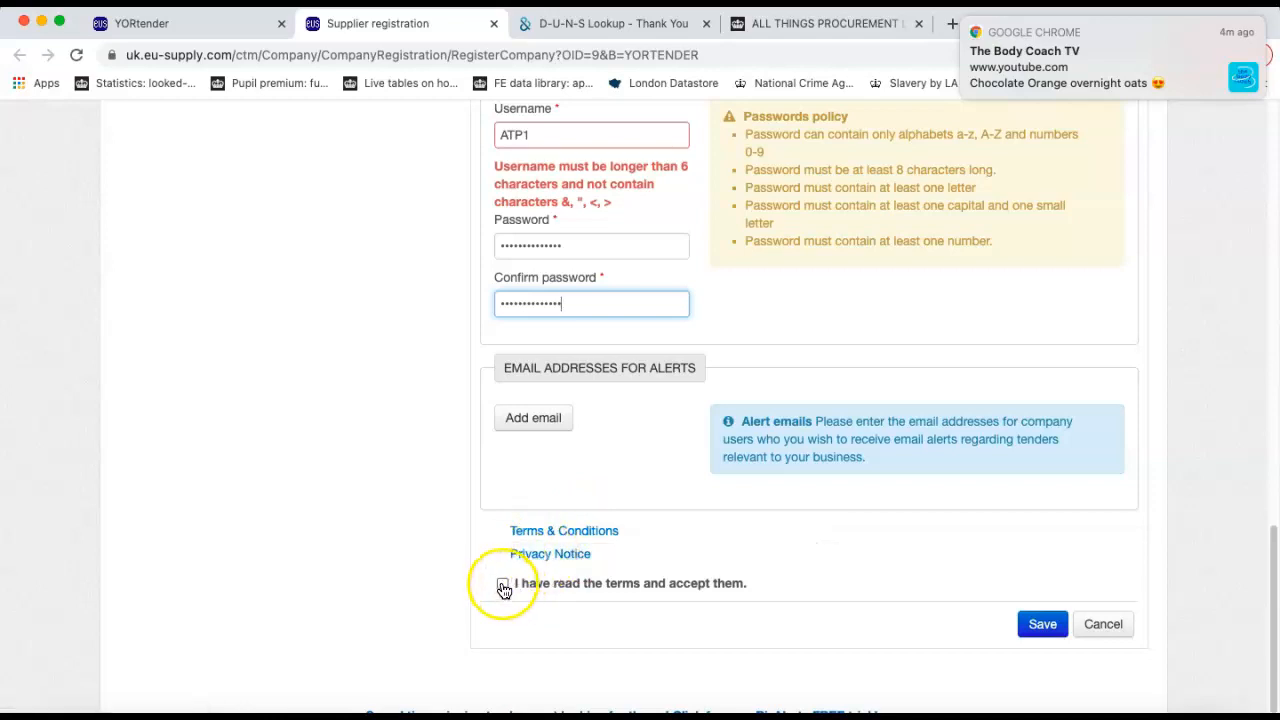
left_click(502, 583)
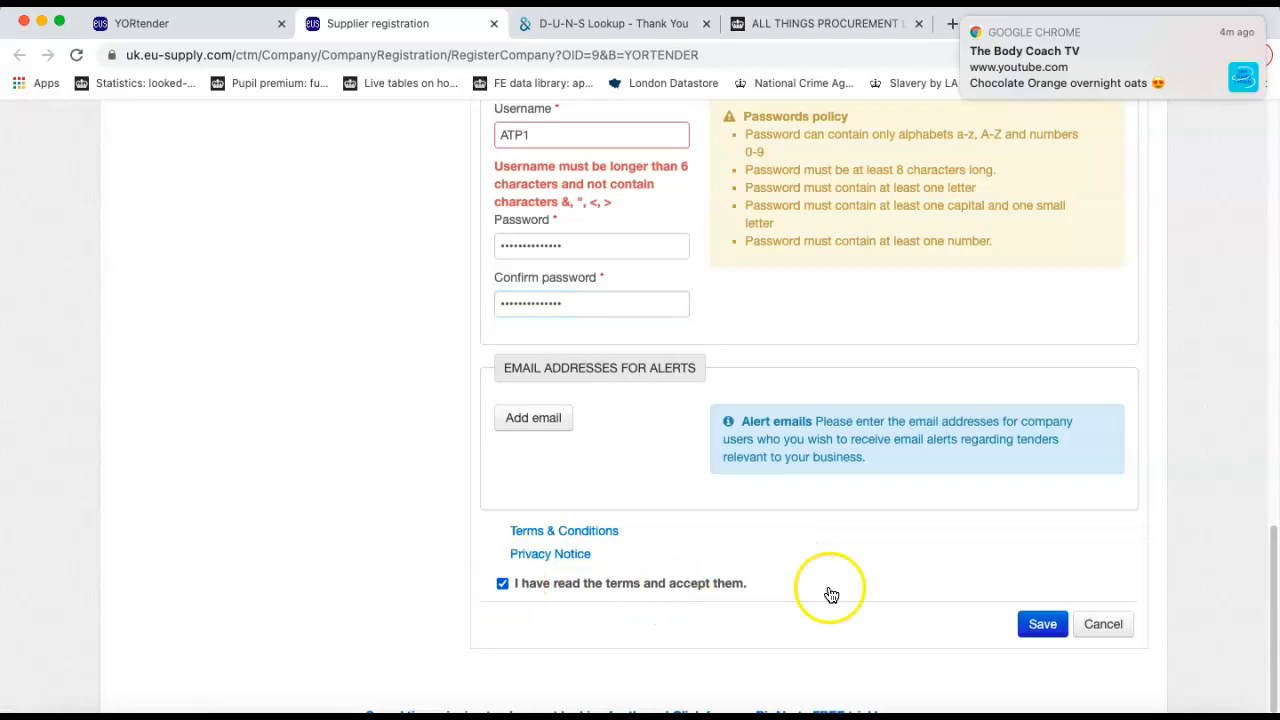
left_click(1042, 624)
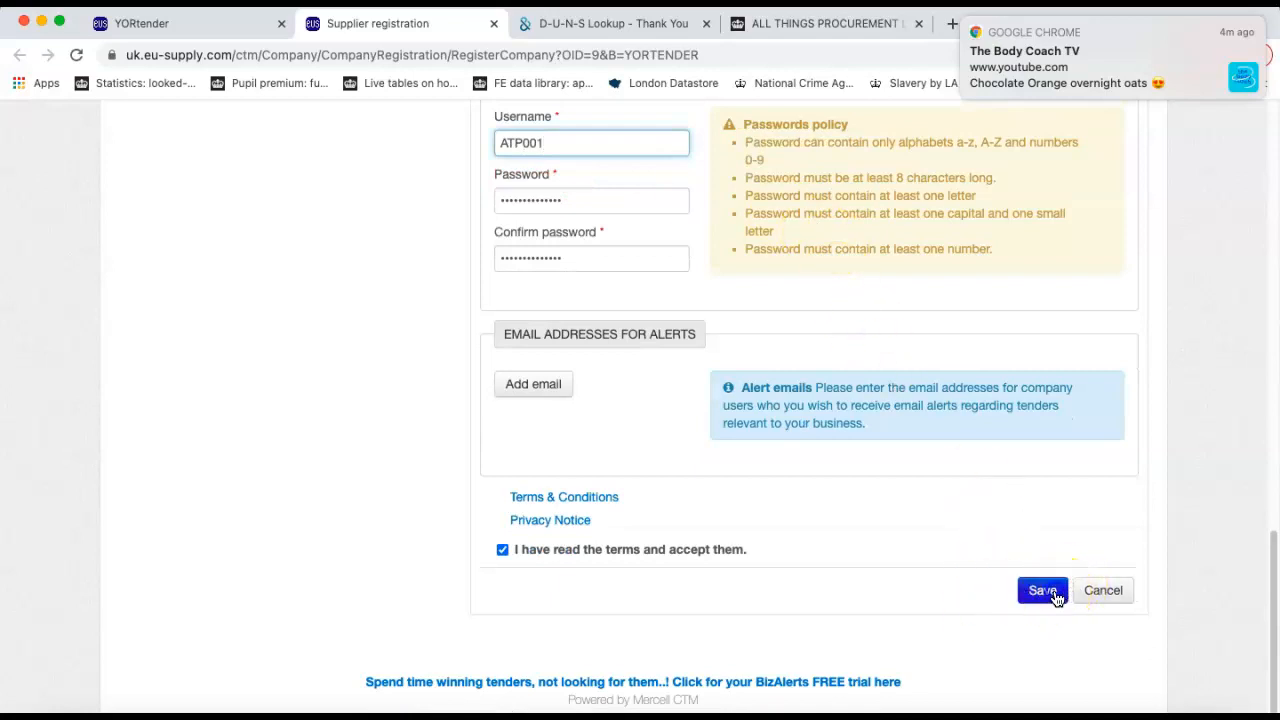
Save the completed supplier registration form to reach the Registration finished confirmation.
left_click(1042, 590)
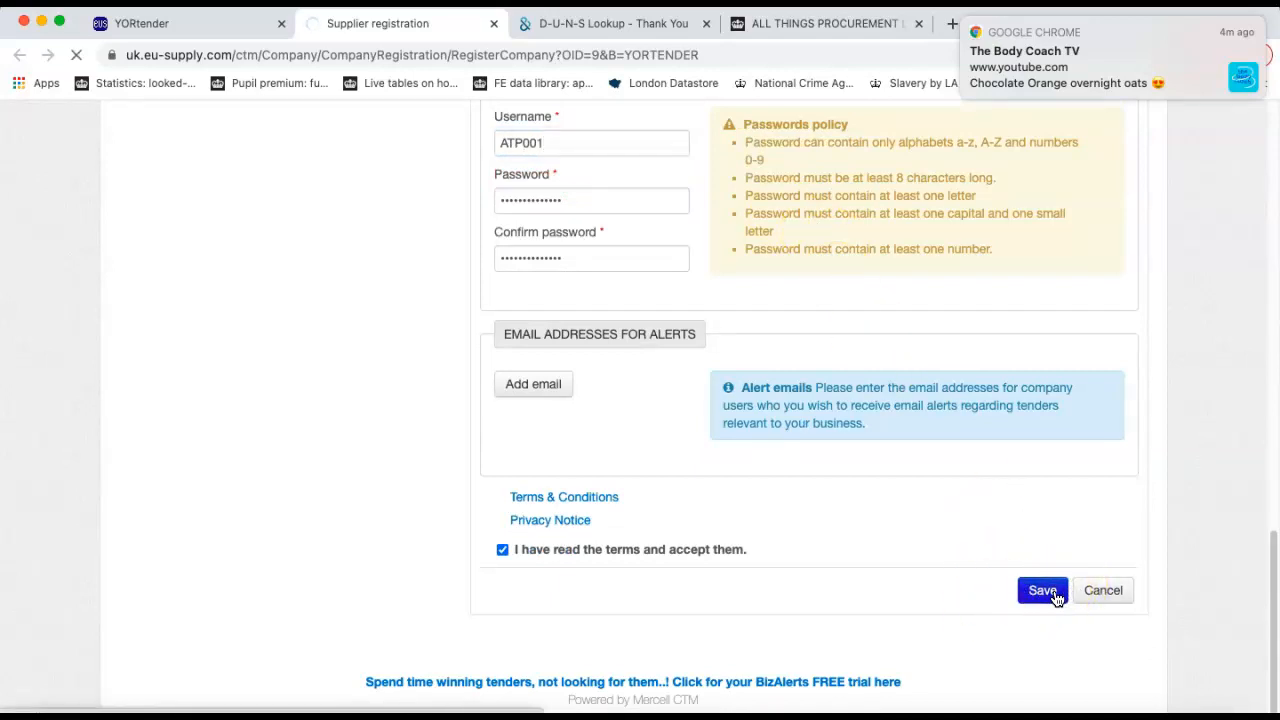
left_click(1042, 590)
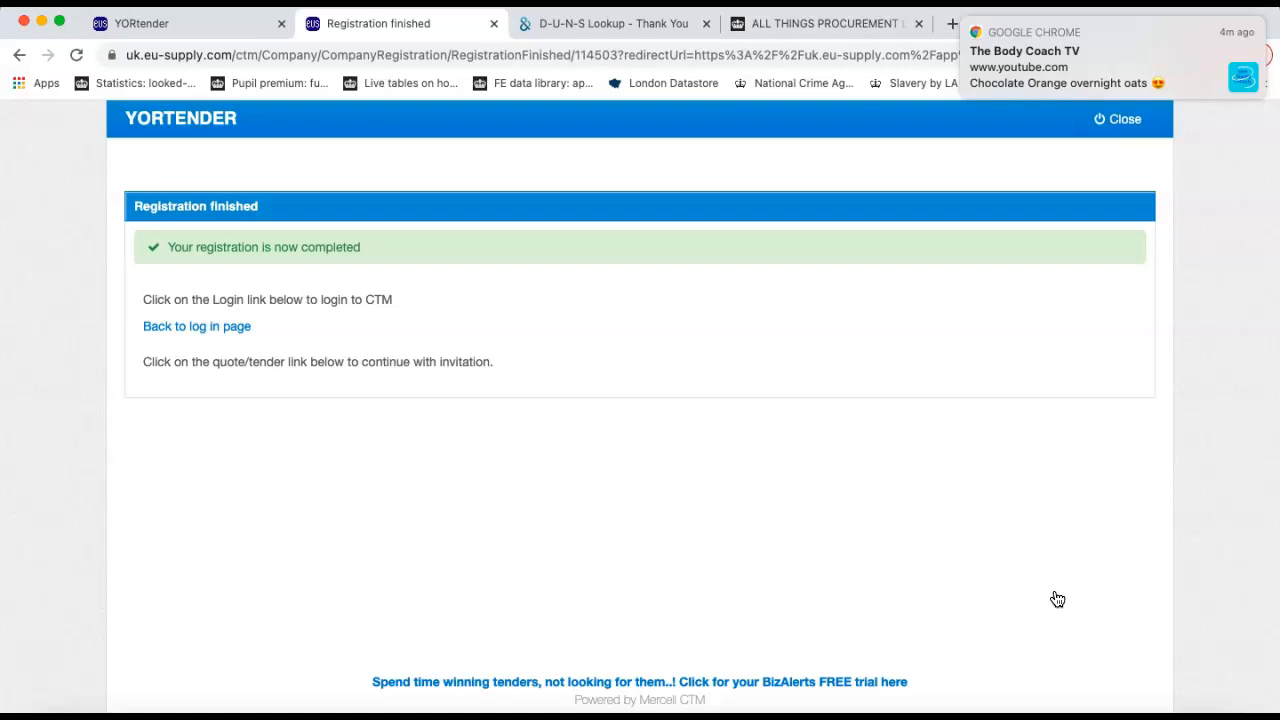
mouse_move(115, 683)
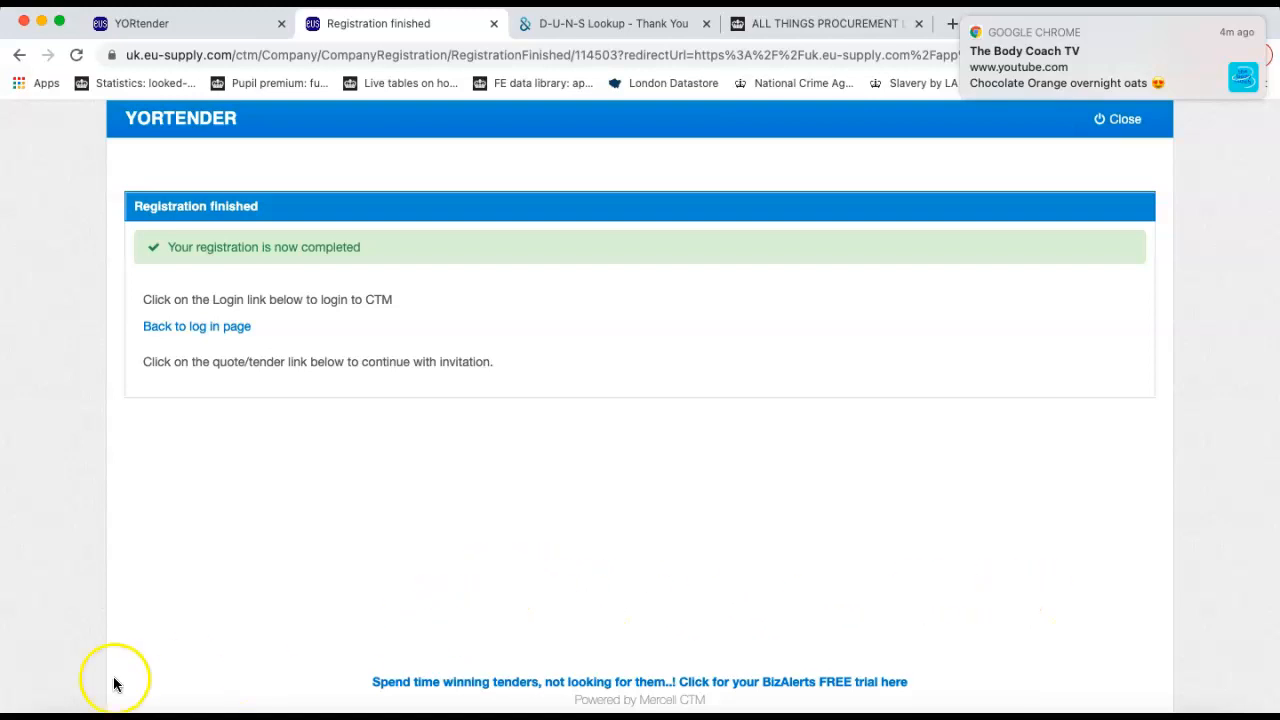
mouse_move(85, 685)
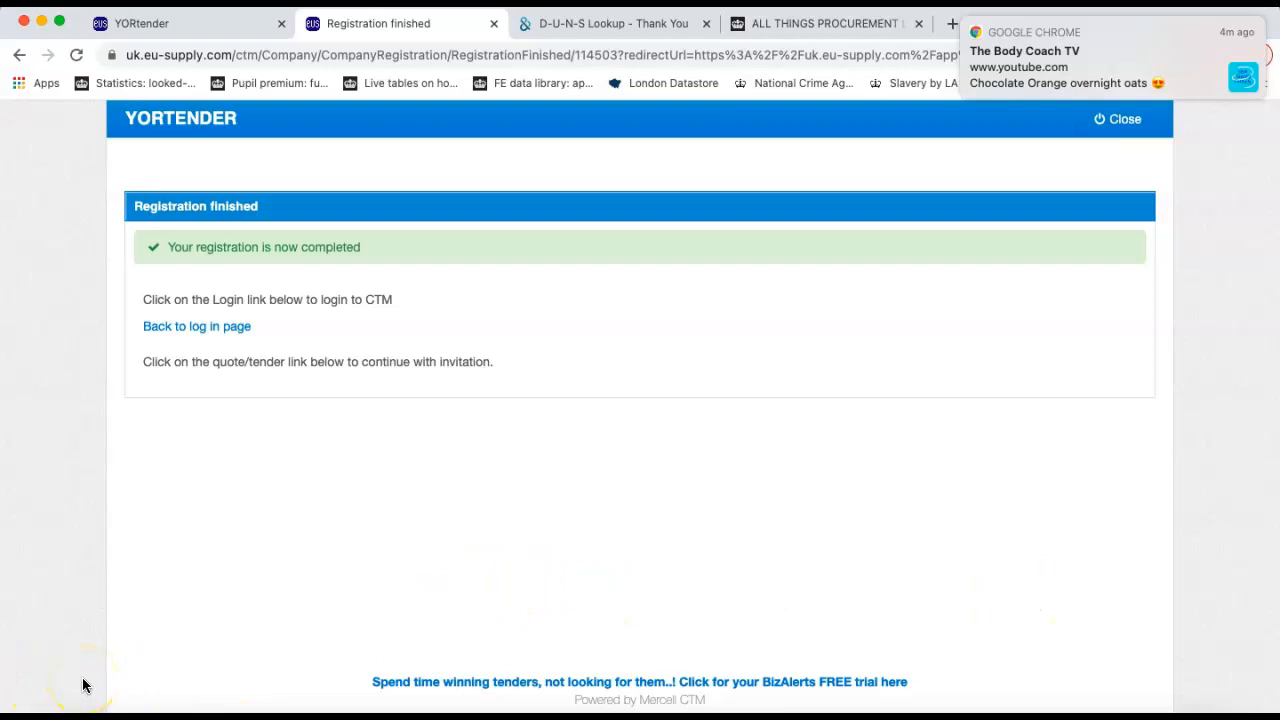